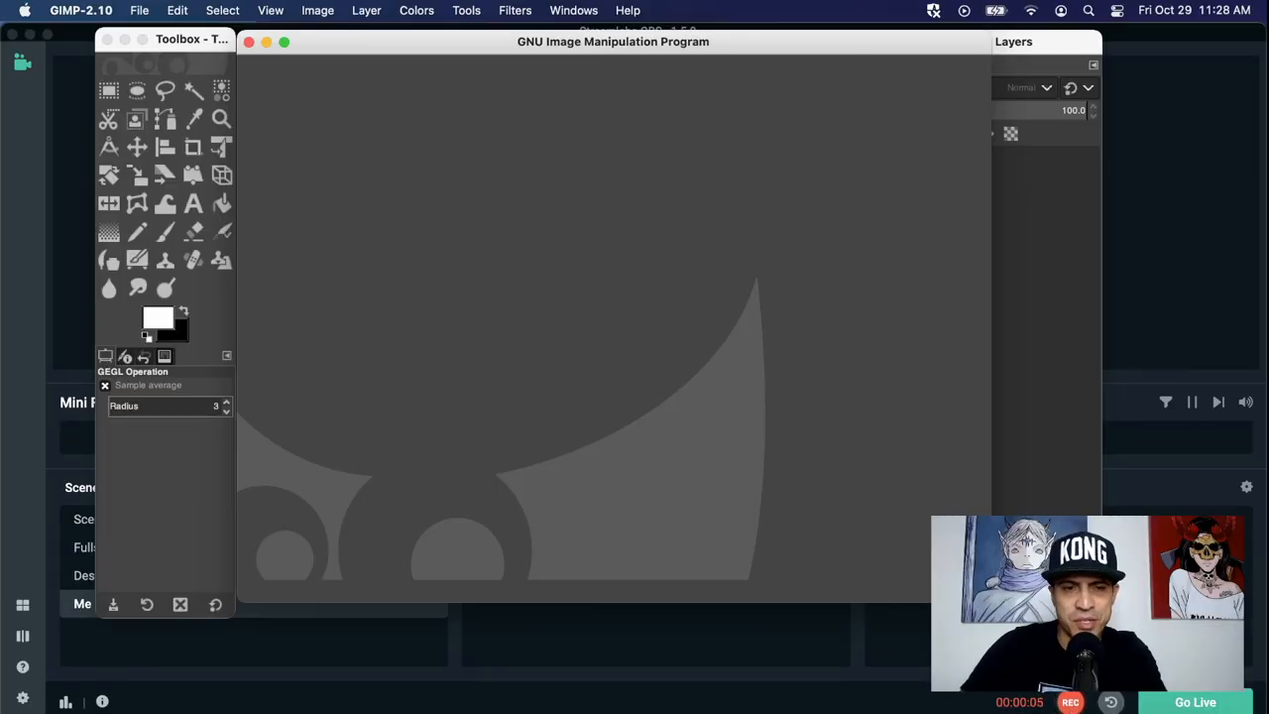
{"action": "mouse_move", "coordinate": [580, 61]}
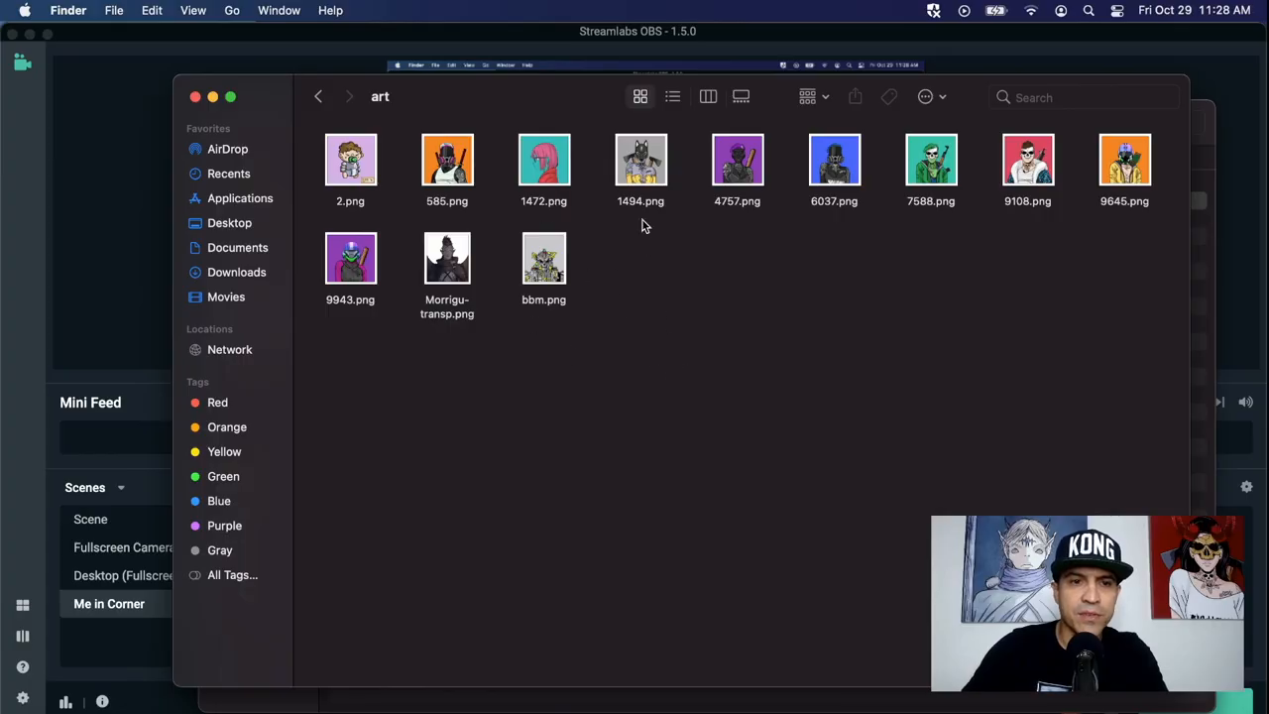
{"action": "mouse_move", "coordinate": [754, 231]}
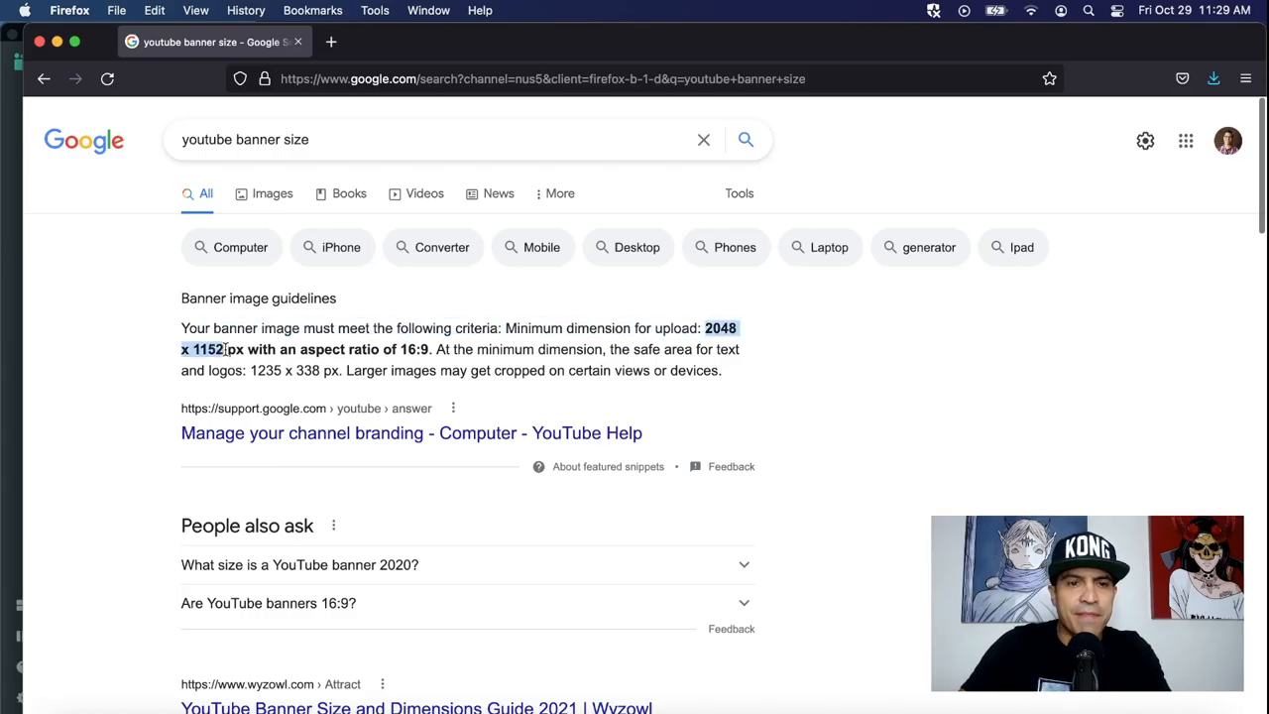
Step: Highlight the 2048 x 1152 px answer in Google's 'youtube banner size' snippet
{"action": "left_click", "coordinate": [749, 396]}
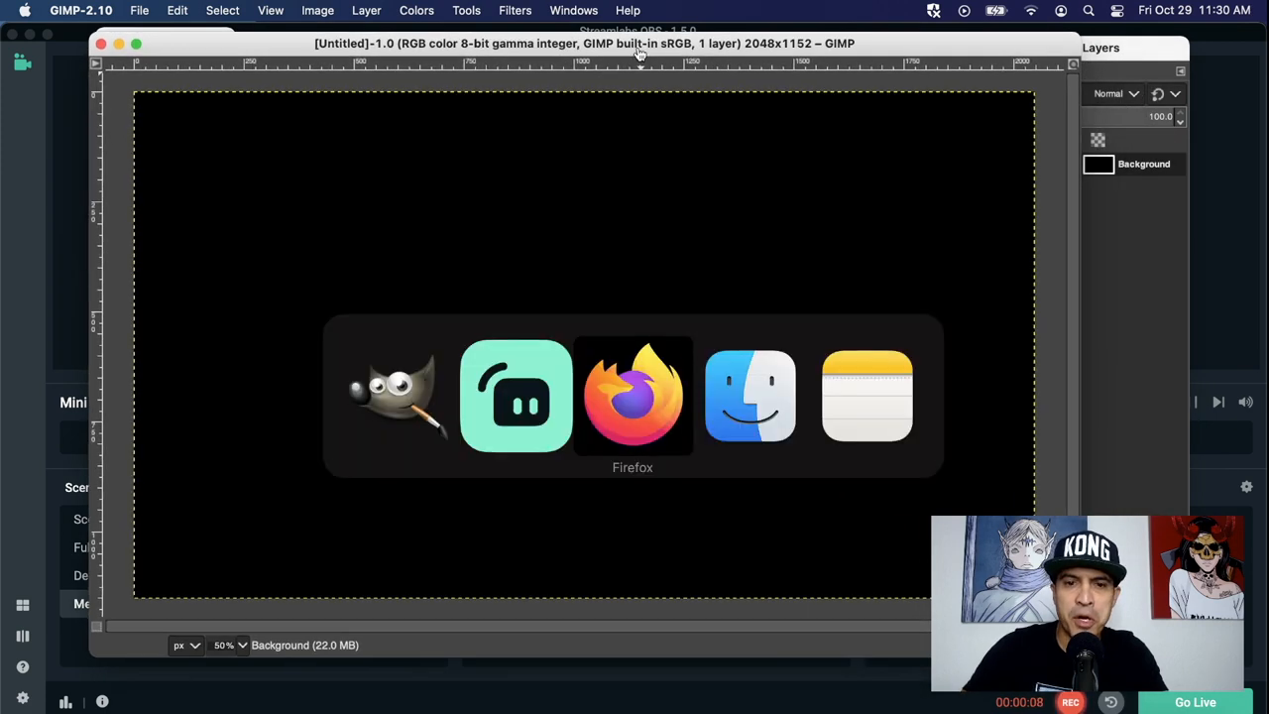
Step: Drag 585.png and 9645.png from the character folder onto the black 2048x1152 canvas
{"action": "left_click", "coordinate": [750, 396]}
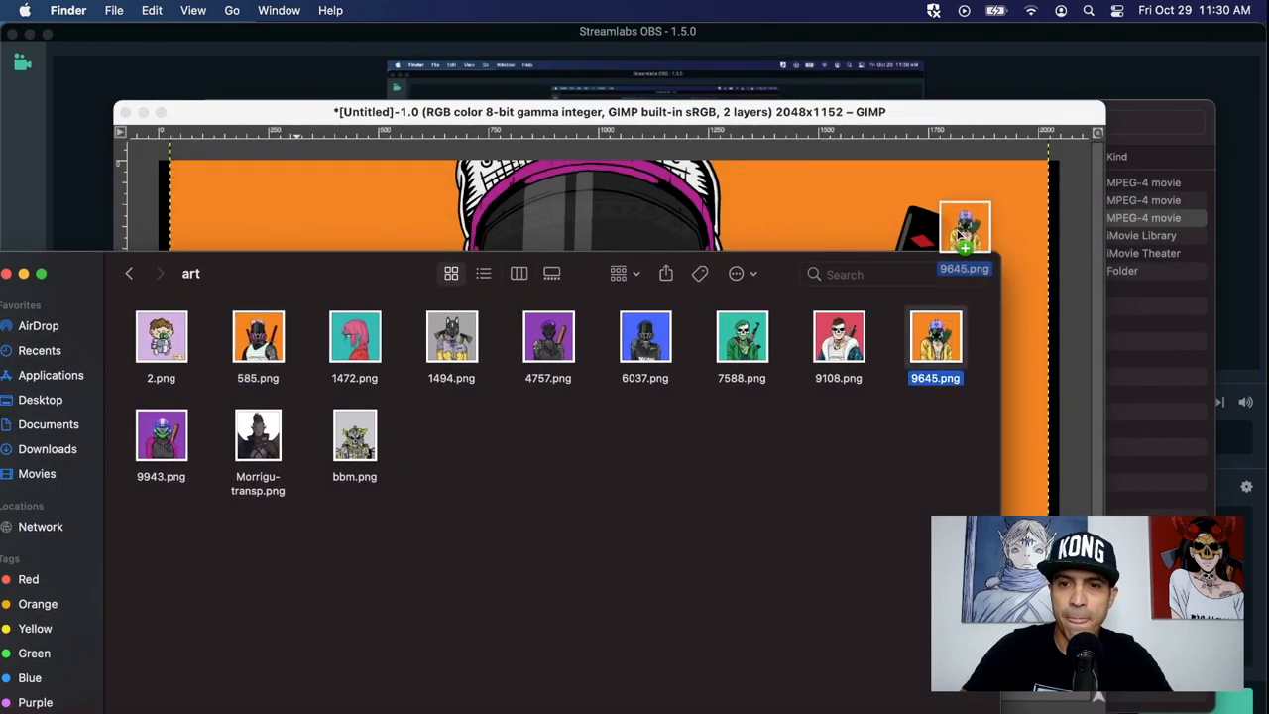
{"action": "left_click", "coordinate": [608, 111]}
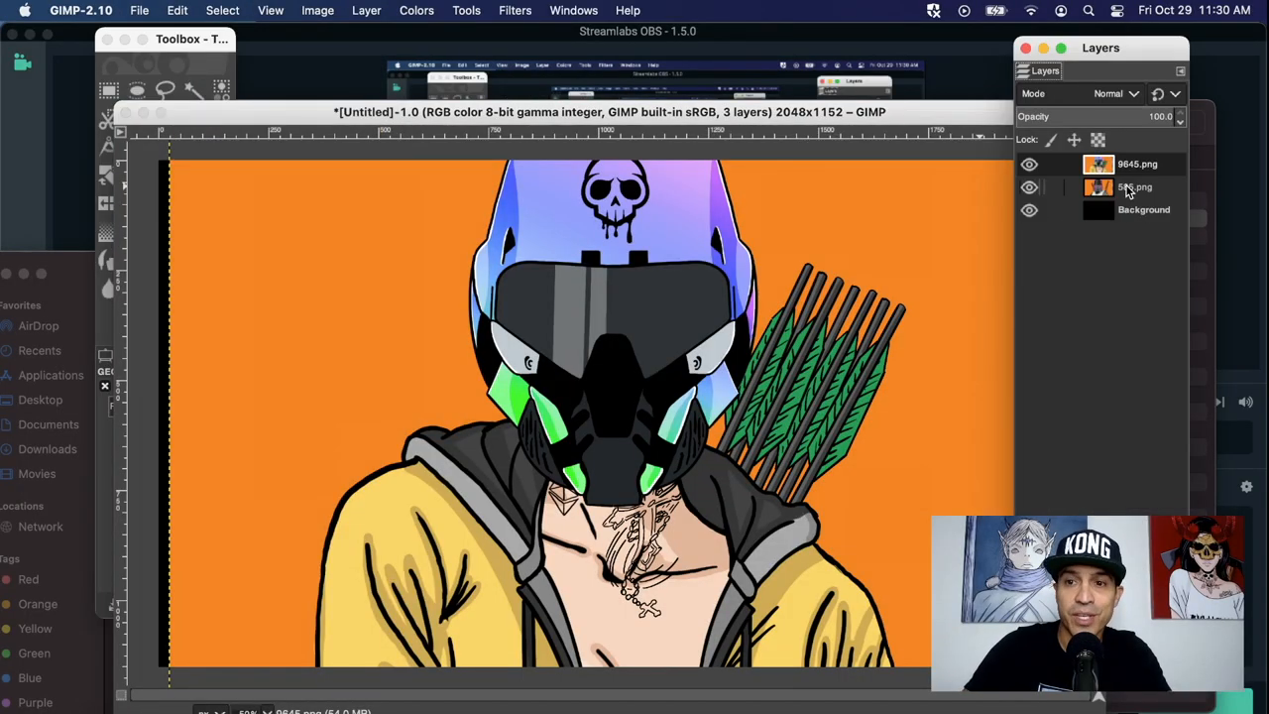
Step: Scale the 9645.png and 585.png layers to 1024 px wide with the chain linked
{"action": "left_click", "coordinate": [1137, 163]}
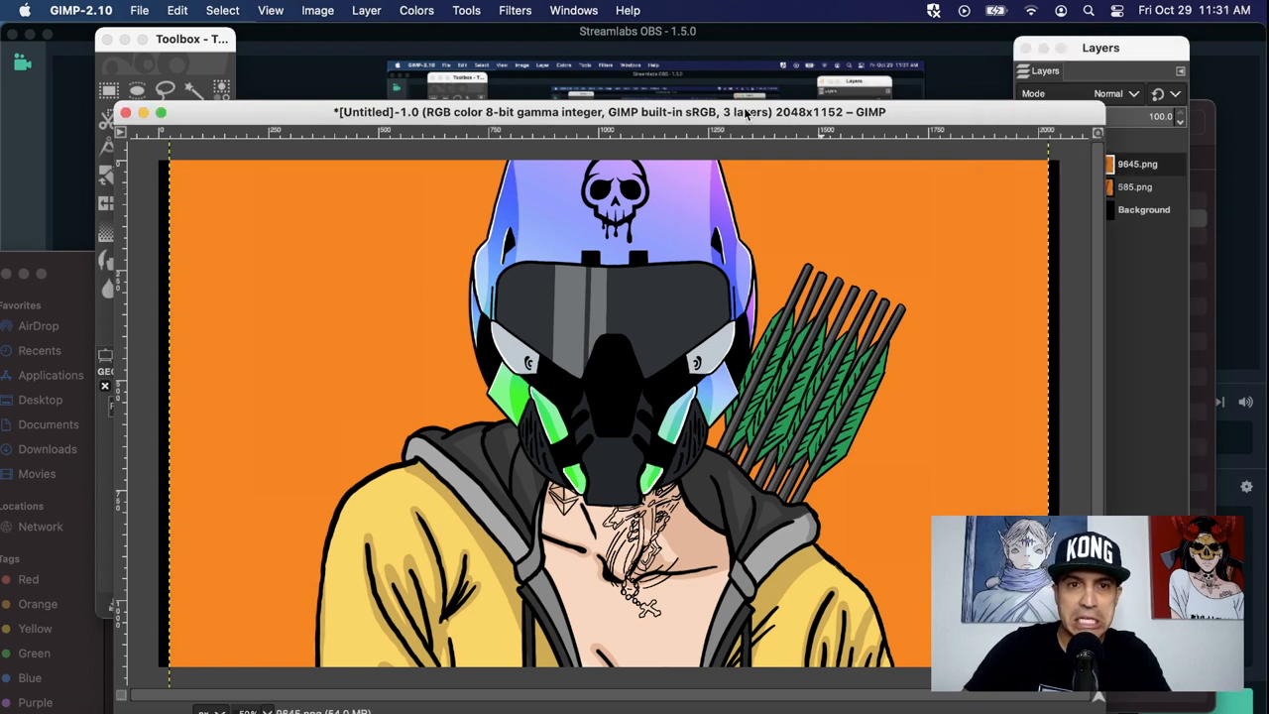
{"action": "left_click", "coordinate": [366, 11]}
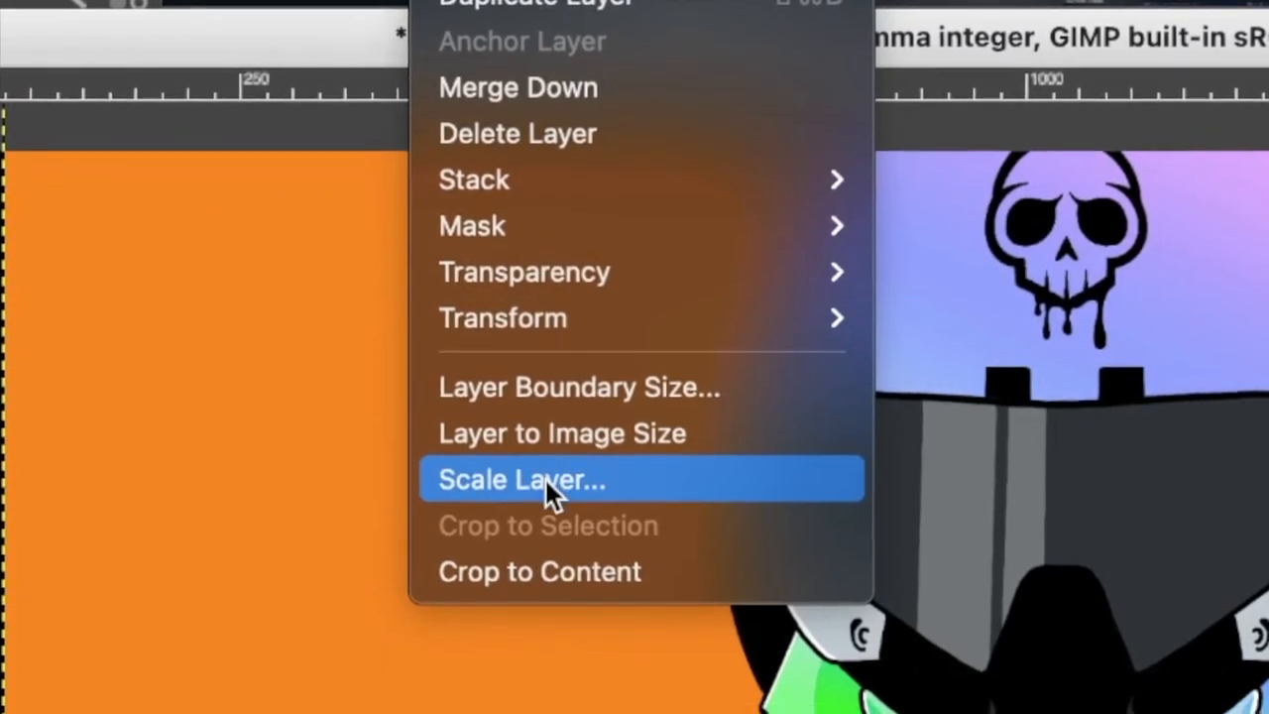
{"action": "left_click", "coordinate": [521, 479]}
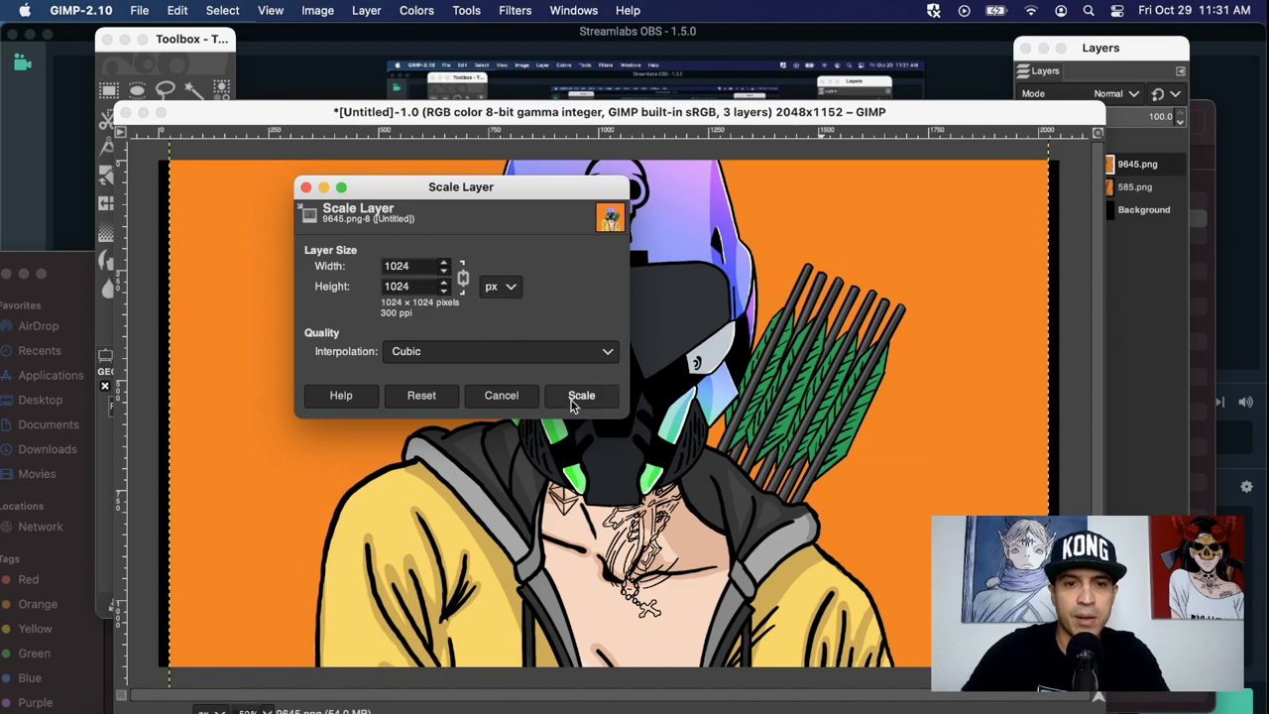
{"action": "left_click", "coordinate": [581, 395]}
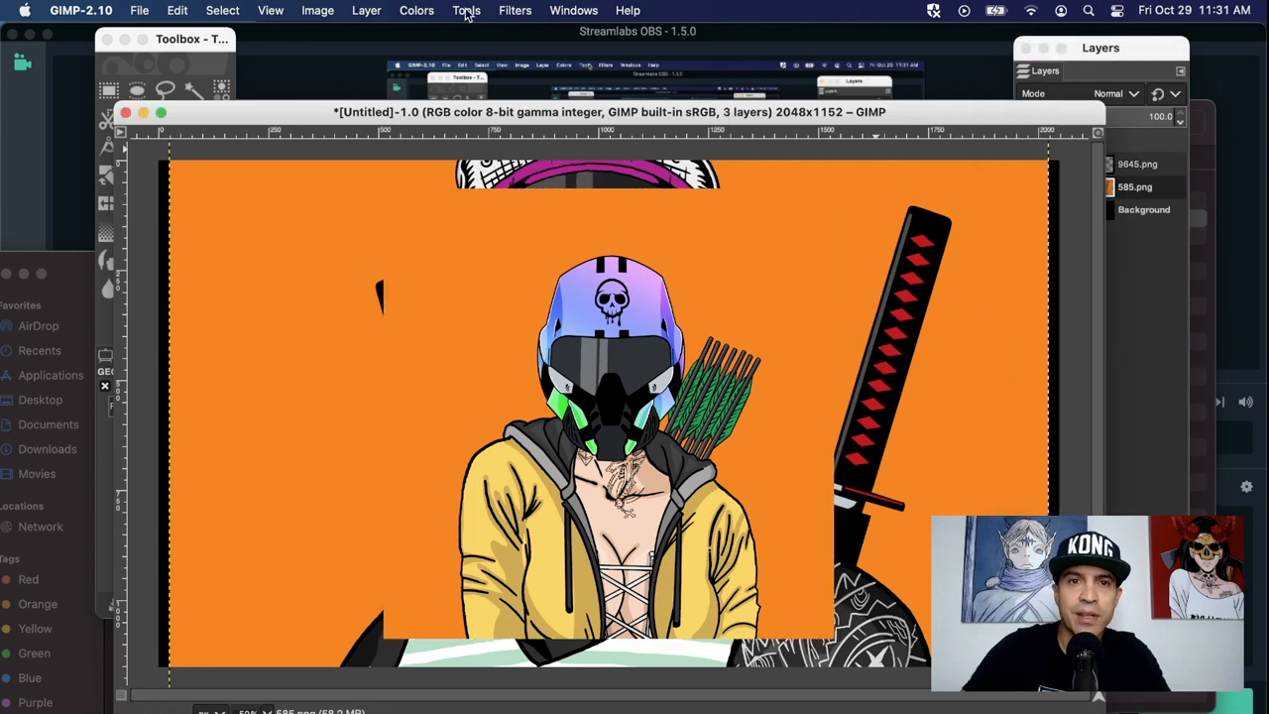
{"action": "left_click", "coordinate": [366, 11]}
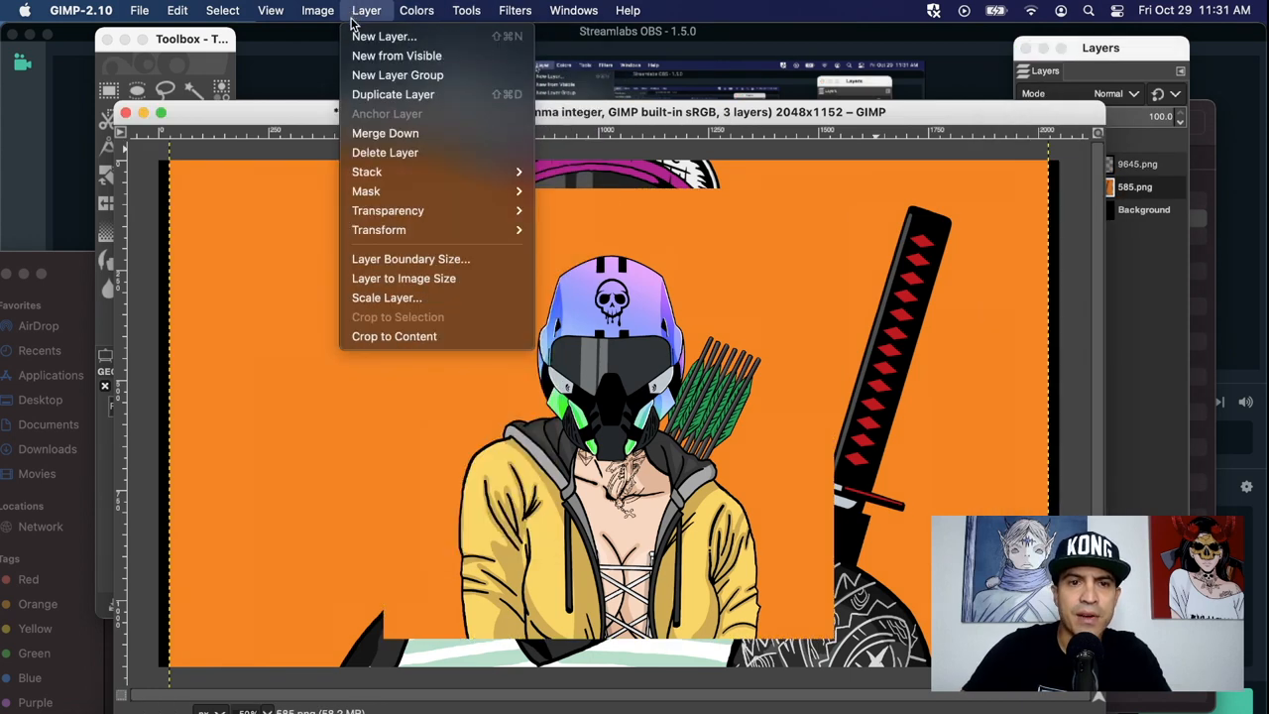
{"action": "left_click", "coordinate": [386, 297]}
{"action": "type", "text": "1024"}
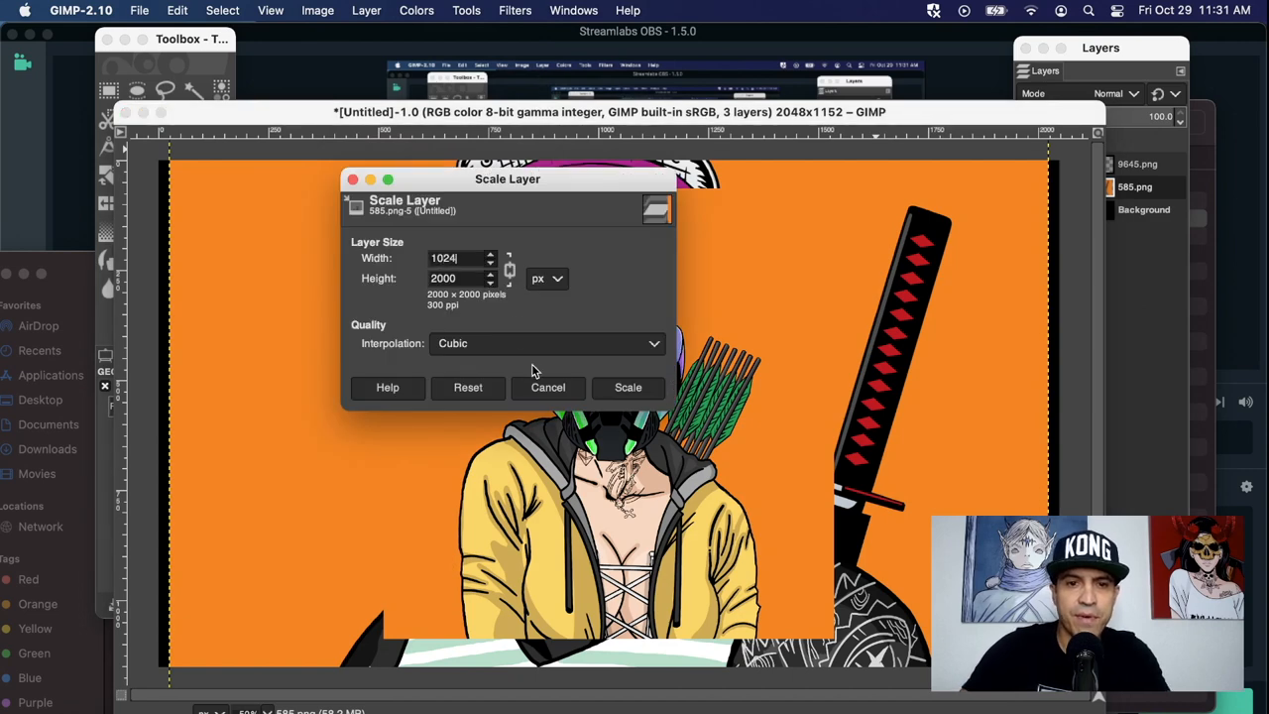
{"action": "left_click", "coordinate": [628, 386]}
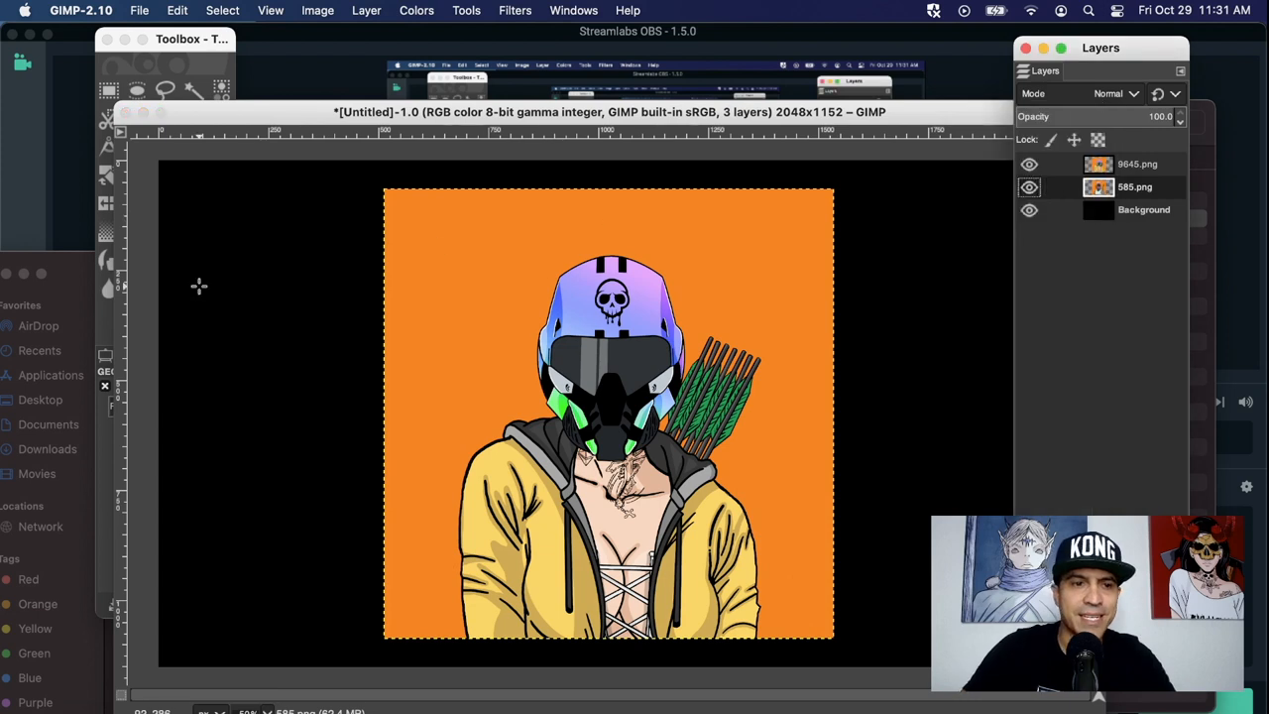
{"action": "mouse_move", "coordinate": [248, 187]}
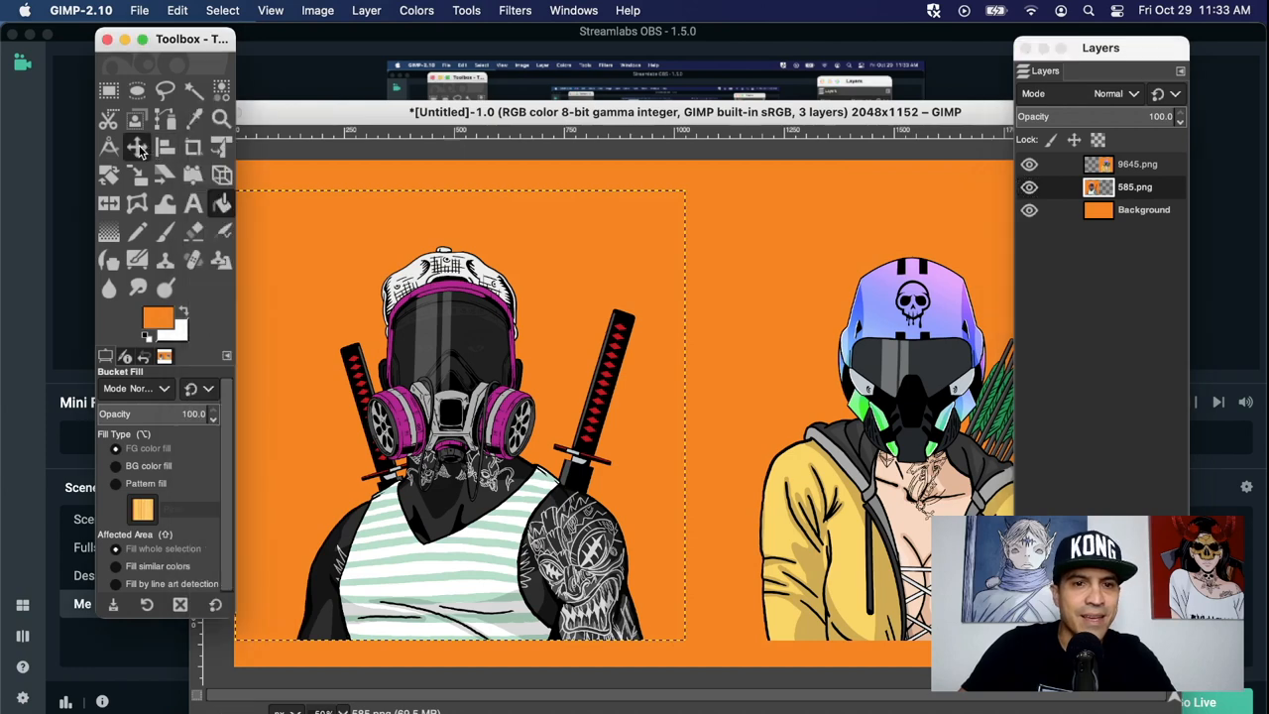
Step: Switch to the Move tool for repositioning the character layers
{"action": "left_click", "coordinate": [137, 146]}
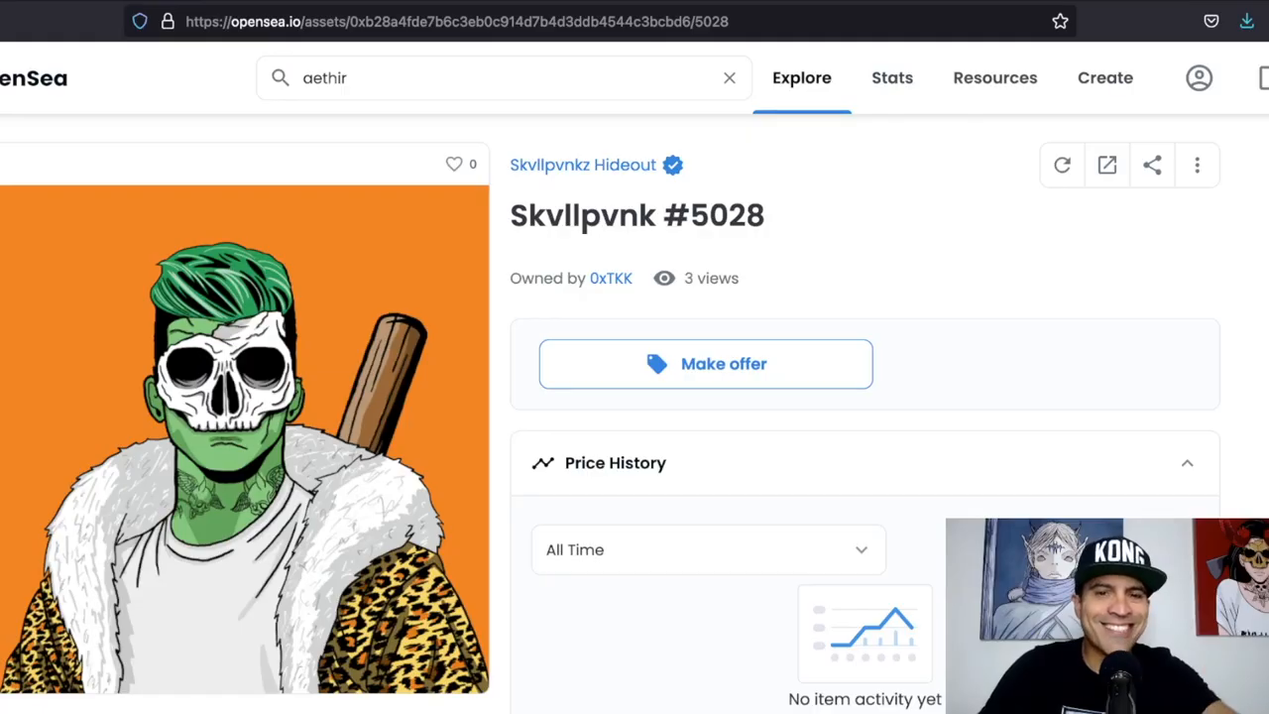
Step: Enlarge the Skvllpvnk #5028 image and save it into the art folder
{"action": "left_click", "coordinate": [245, 446]}
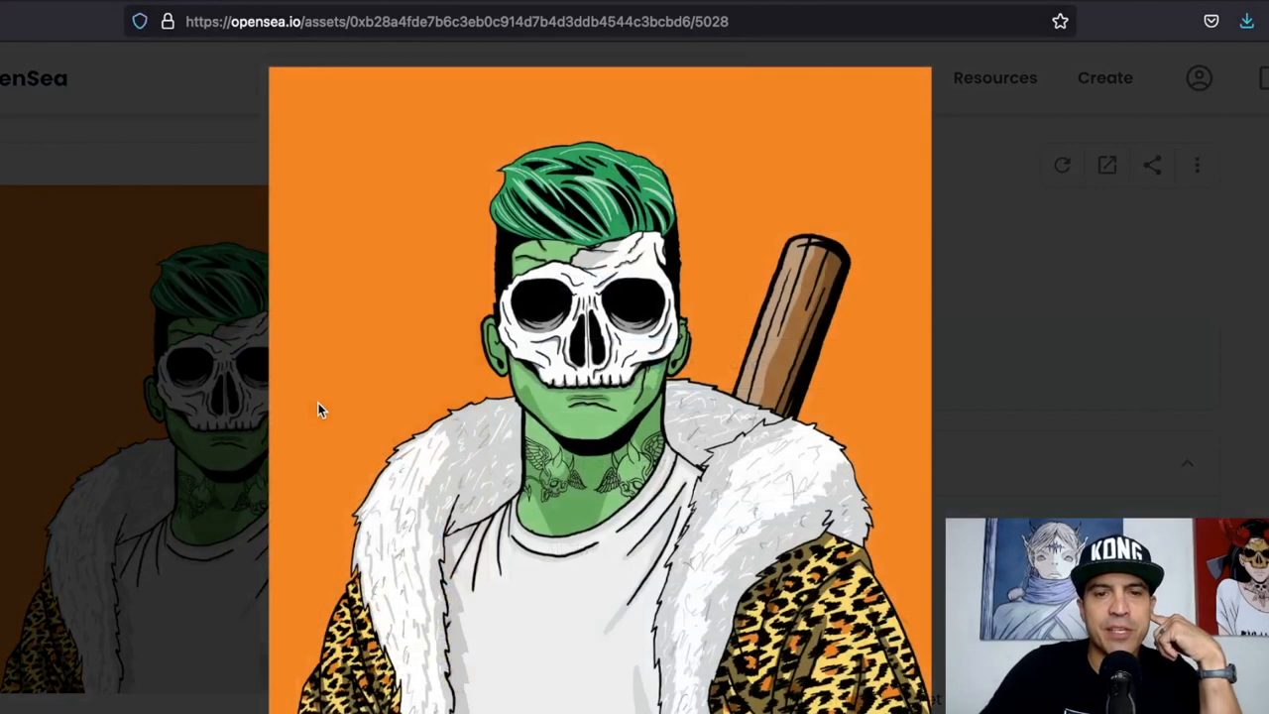
{"action": "mouse_move", "coordinate": [414, 268]}
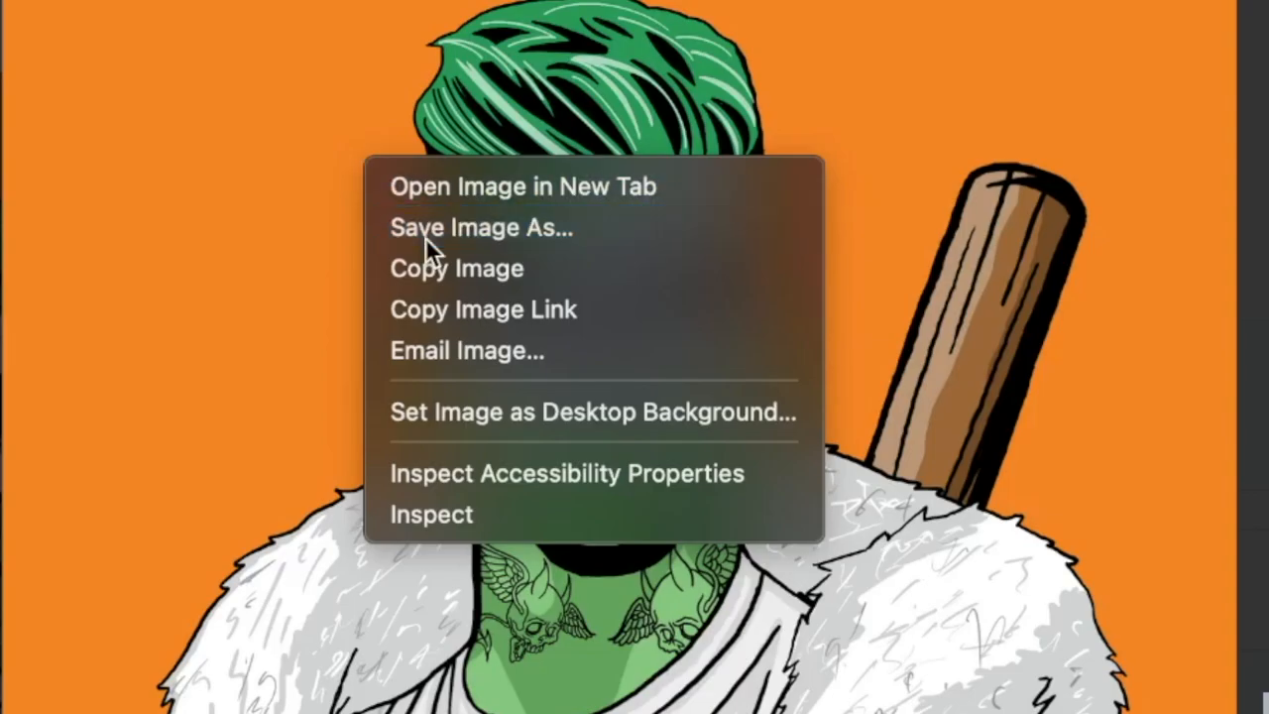
{"action": "left_click", "coordinate": [480, 227]}
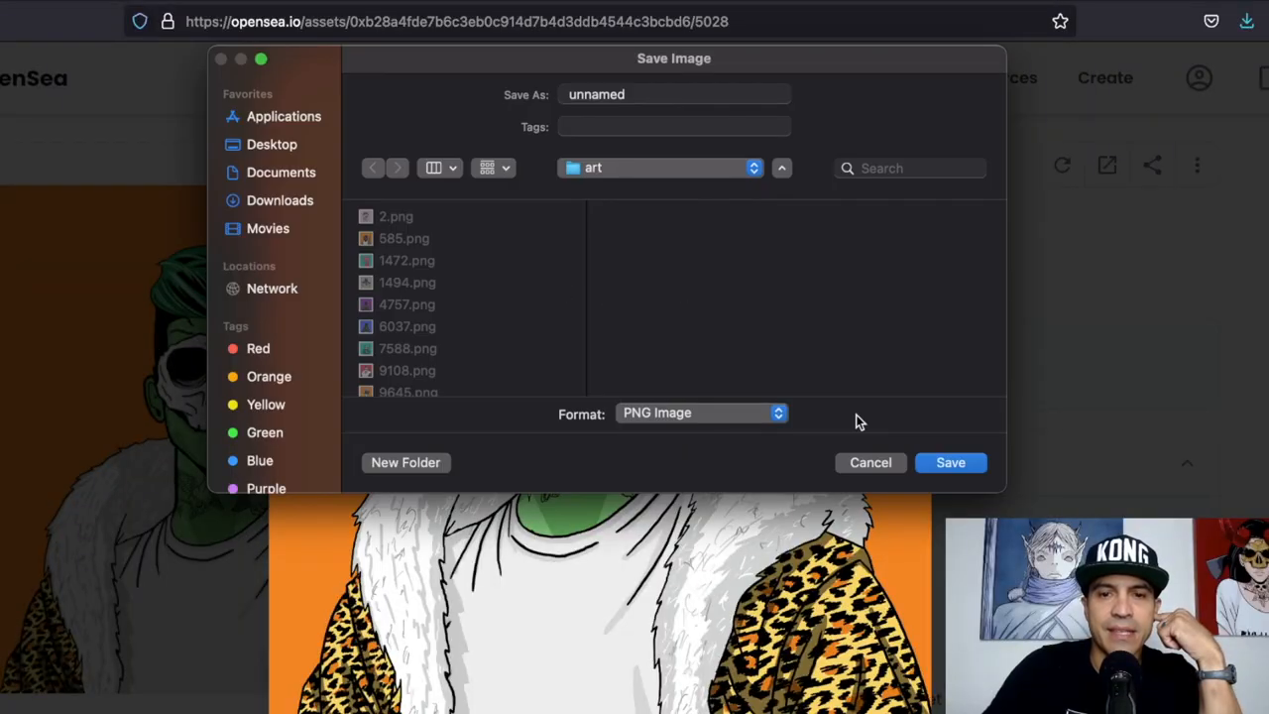
{"action": "left_click", "coordinate": [949, 462]}
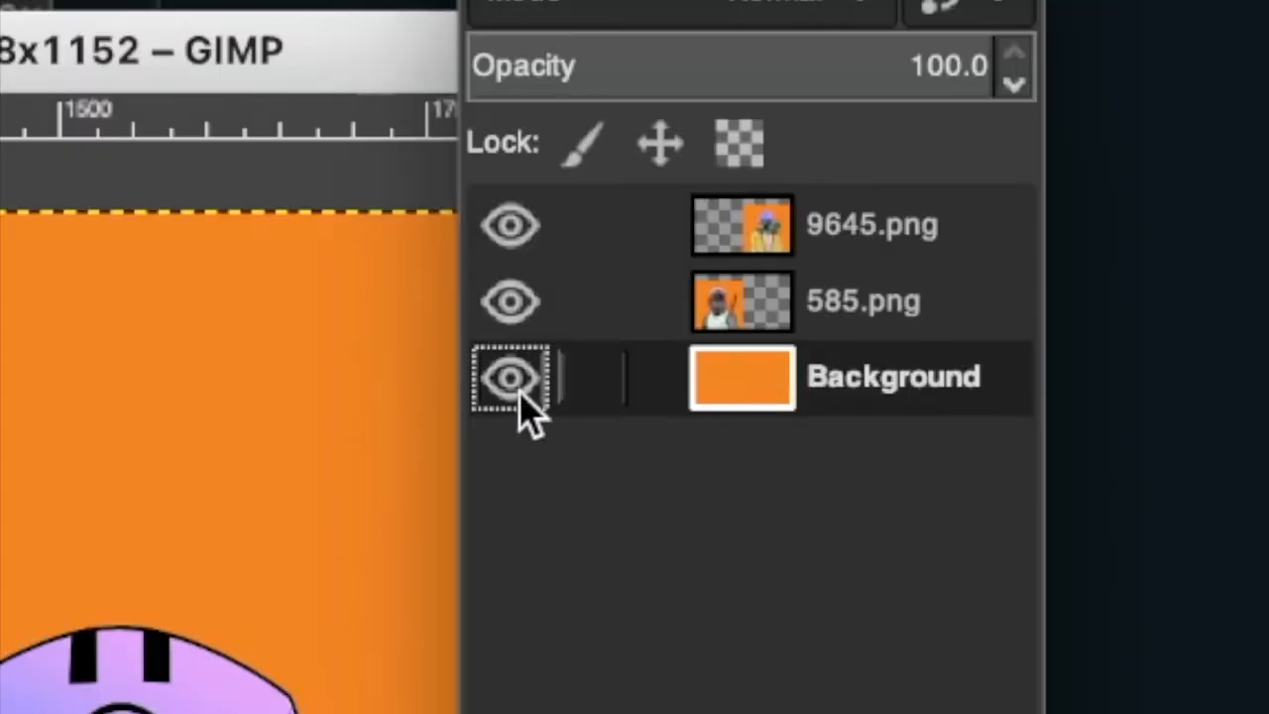
Step: Hide the orange Background layer and clear the selected orange area with Edit > Clear
{"action": "left_click", "coordinate": [508, 378]}
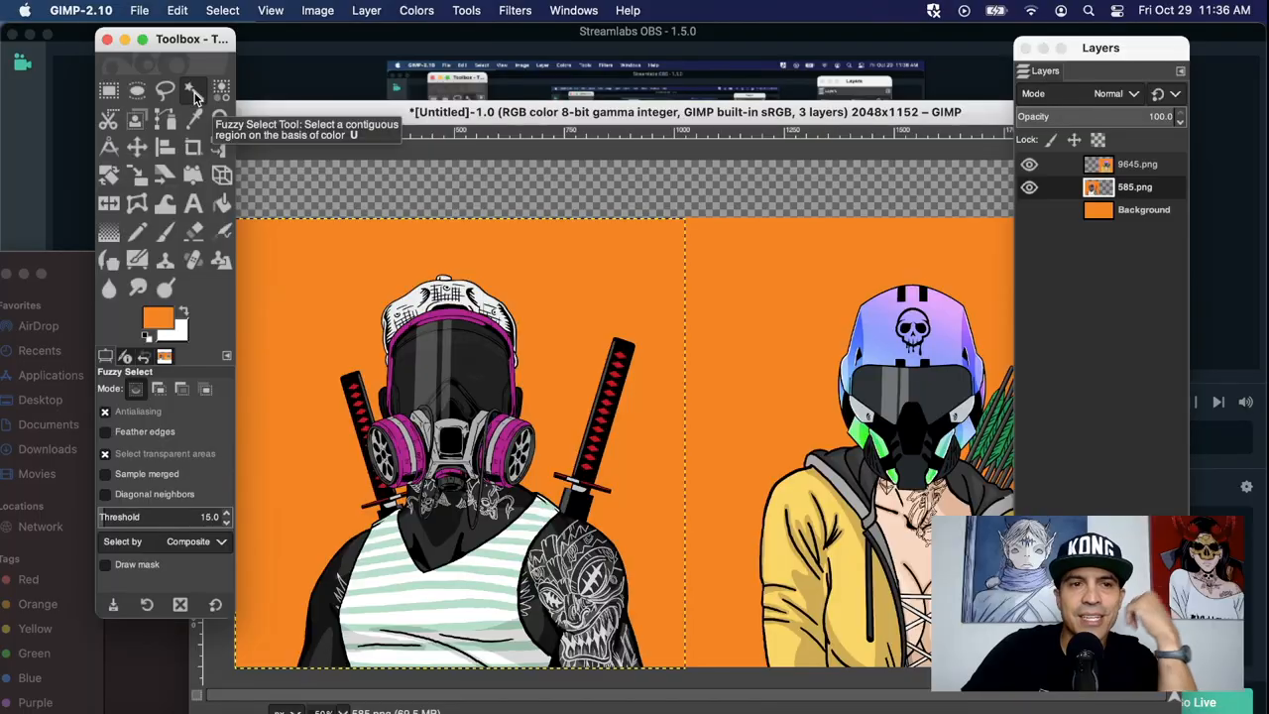
{"action": "mouse_move", "coordinate": [218, 276]}
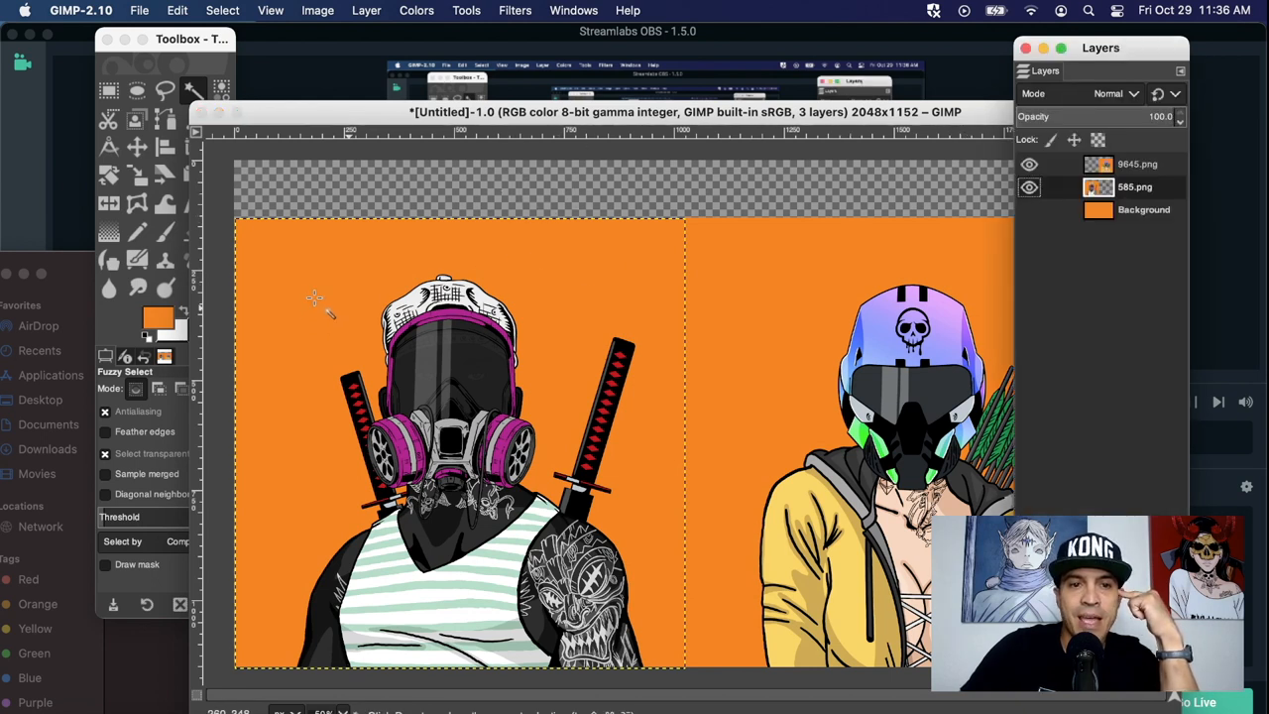
{"action": "mouse_move", "coordinate": [458, 246]}
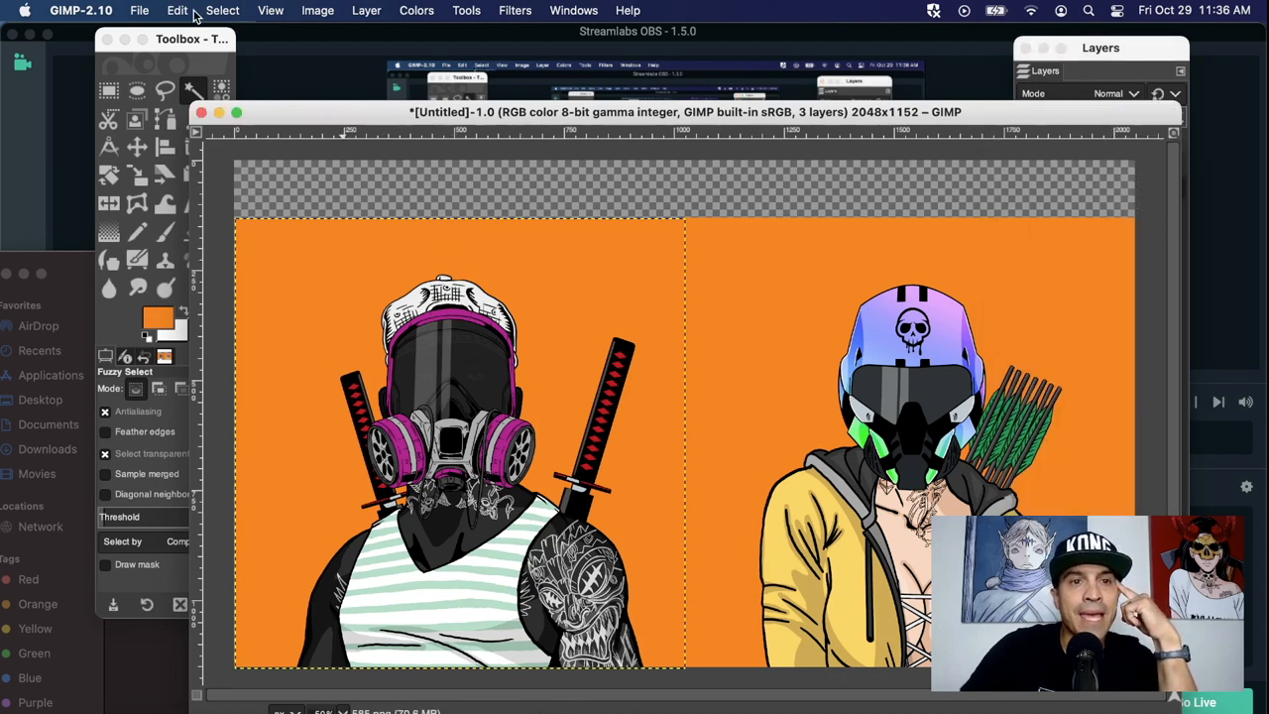
{"action": "left_click", "coordinate": [177, 10]}
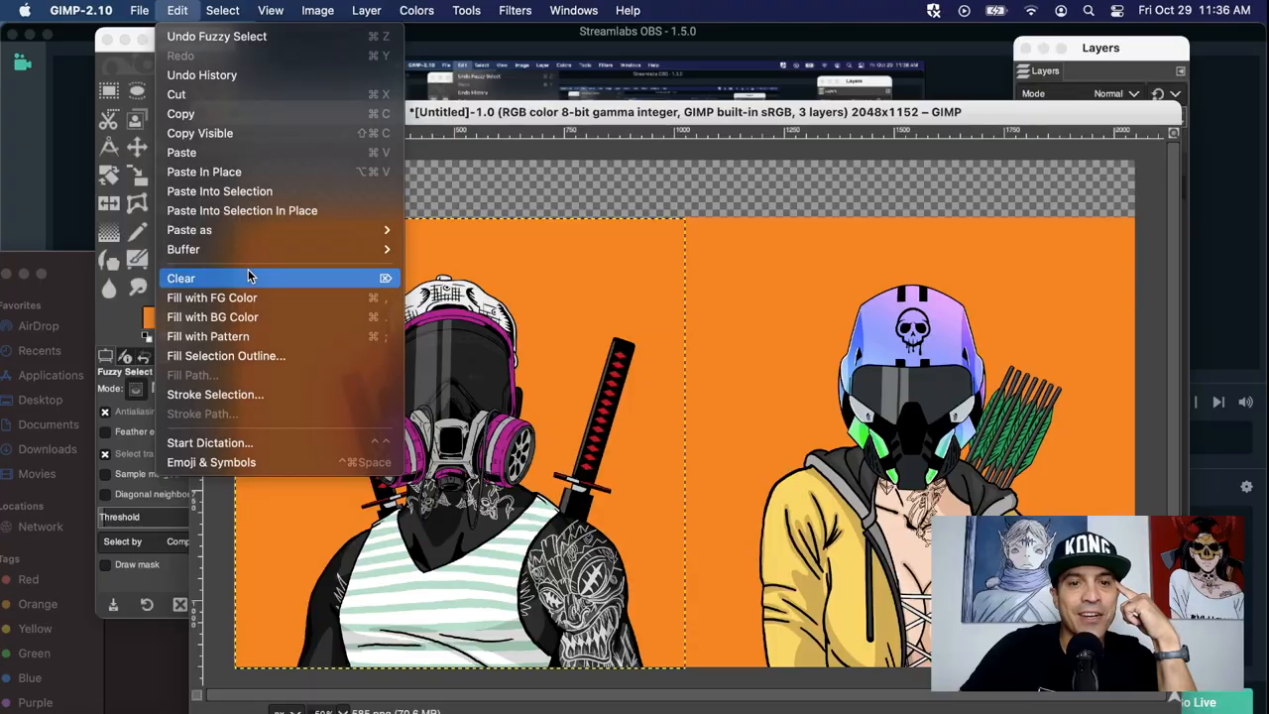
{"action": "left_click", "coordinate": [180, 278]}
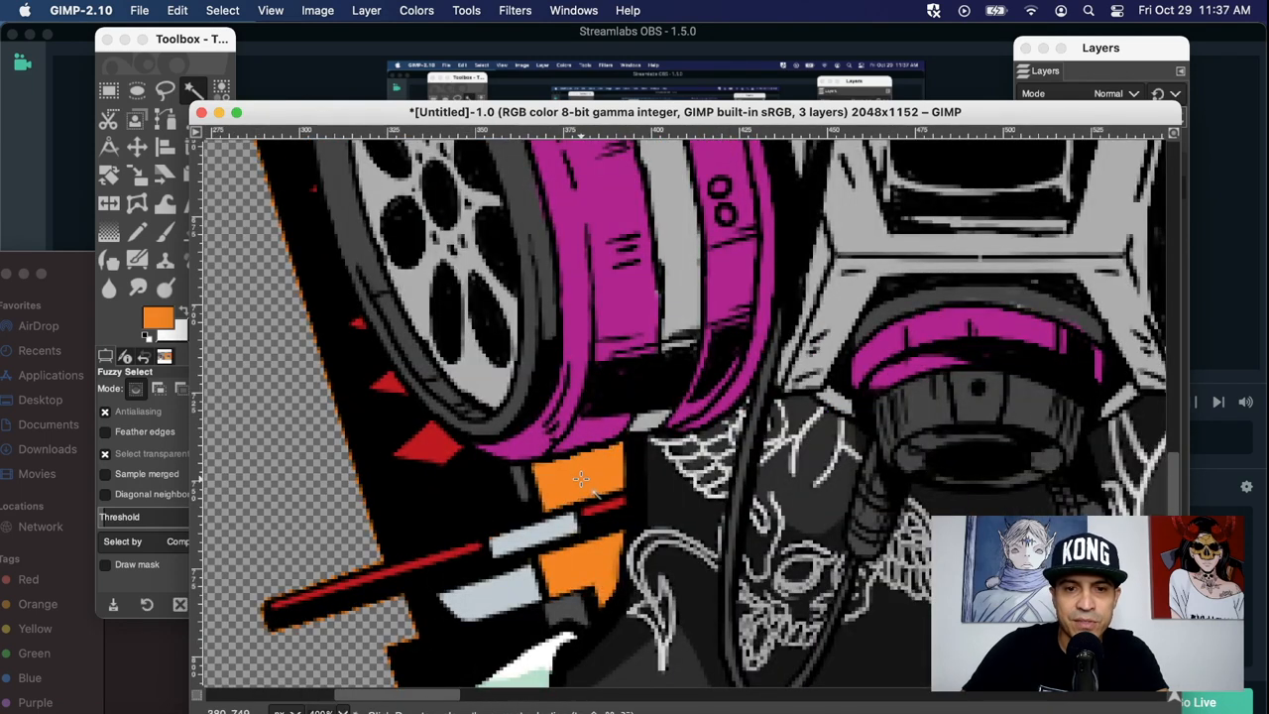
Step: Clear leftover orange by the sword, deselect, zoom to 50%, and scale the pink-haired layer
{"action": "left_click", "coordinate": [176, 10]}
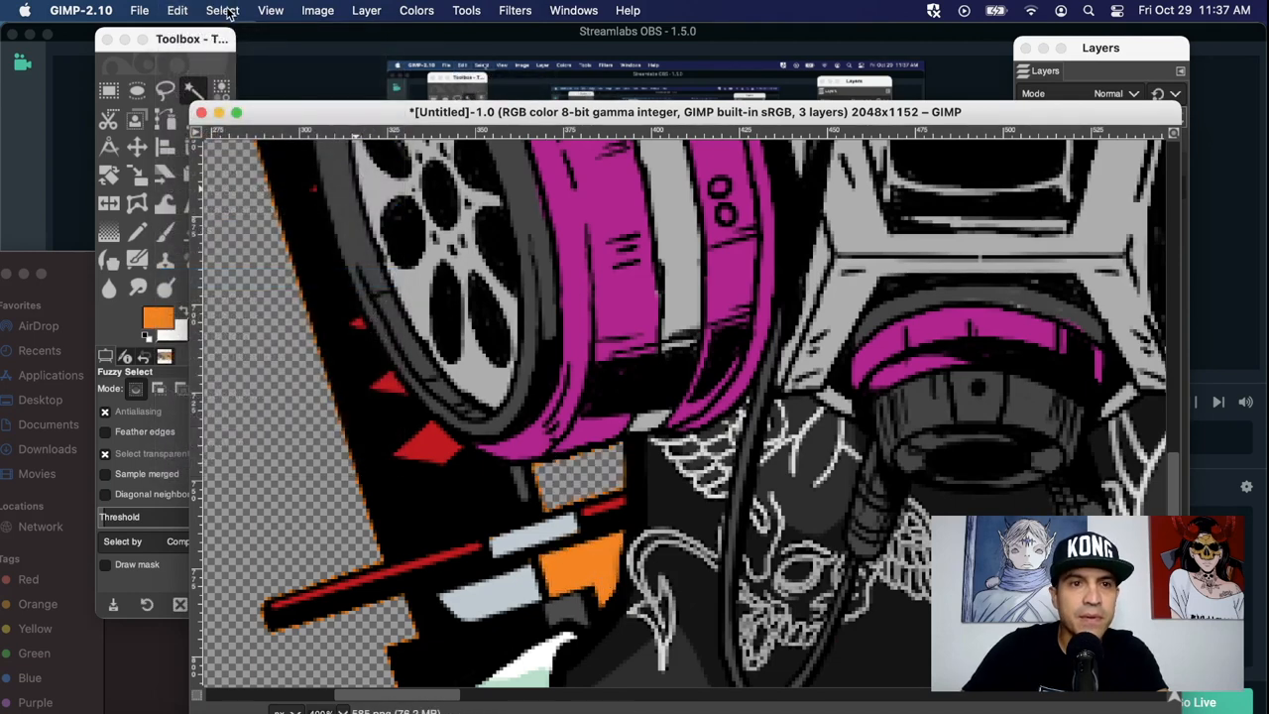
{"action": "left_click", "coordinate": [222, 10]}
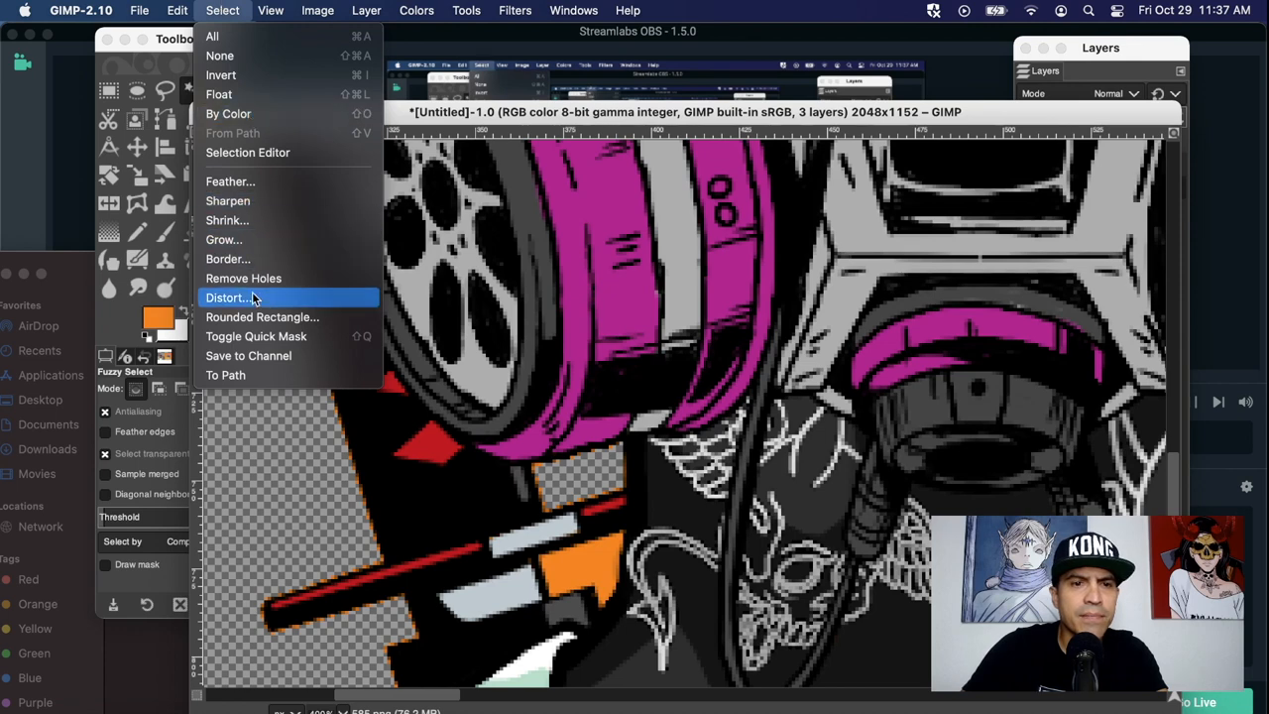
{"action": "left_click", "coordinate": [176, 10]}
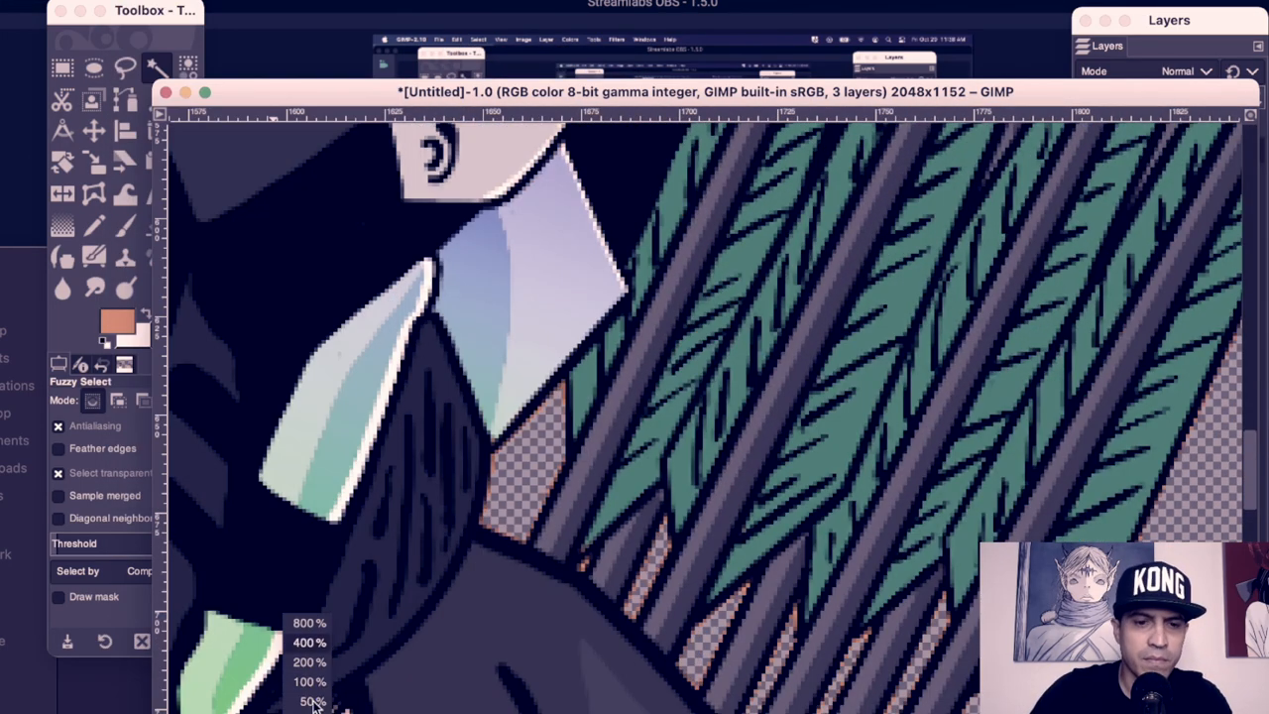
{"action": "left_click", "coordinate": [312, 701]}
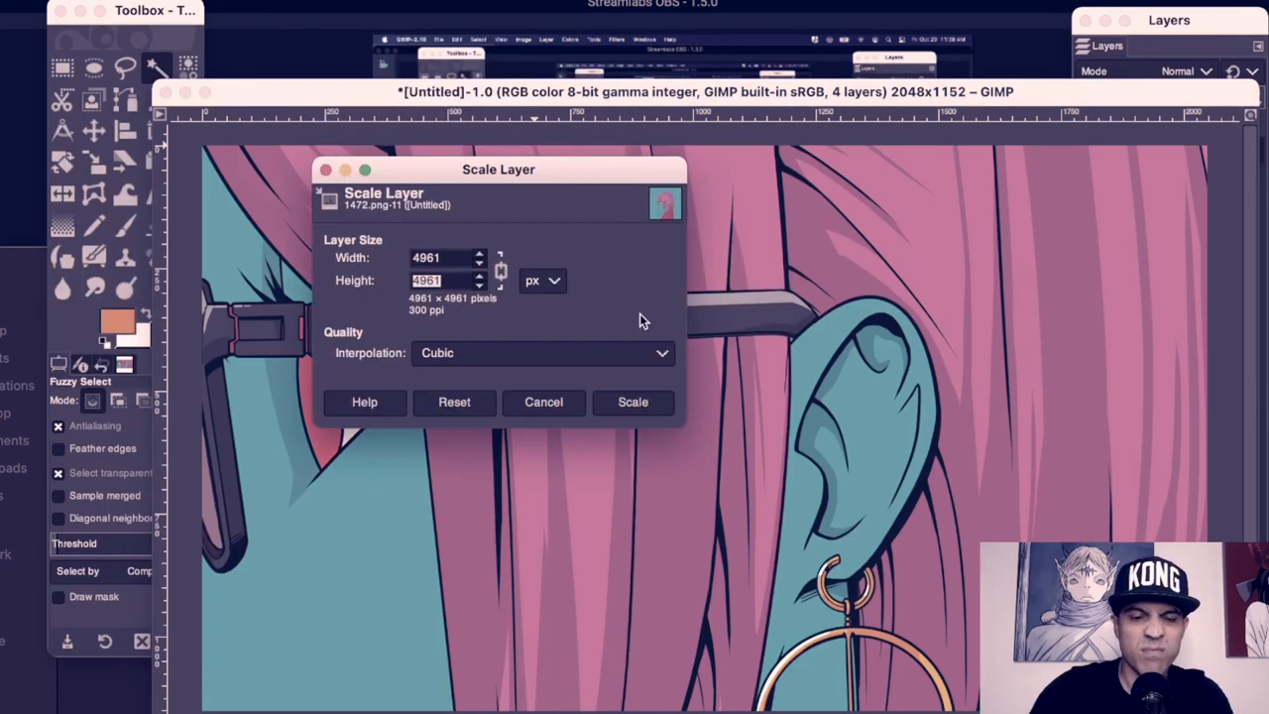
{"action": "left_click", "coordinate": [633, 401]}
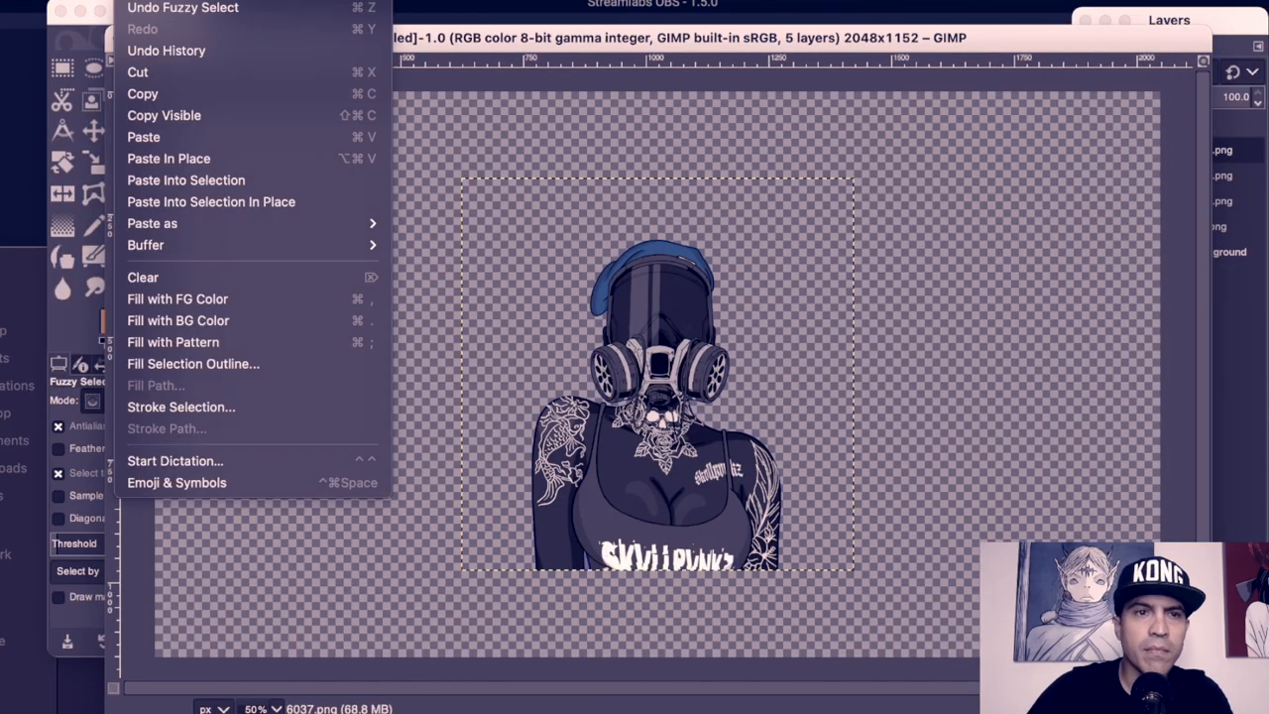
Step: Import 6037.png, the gas-mask woman character, as a new layer
{"action": "left_click", "coordinate": [168, 158]}
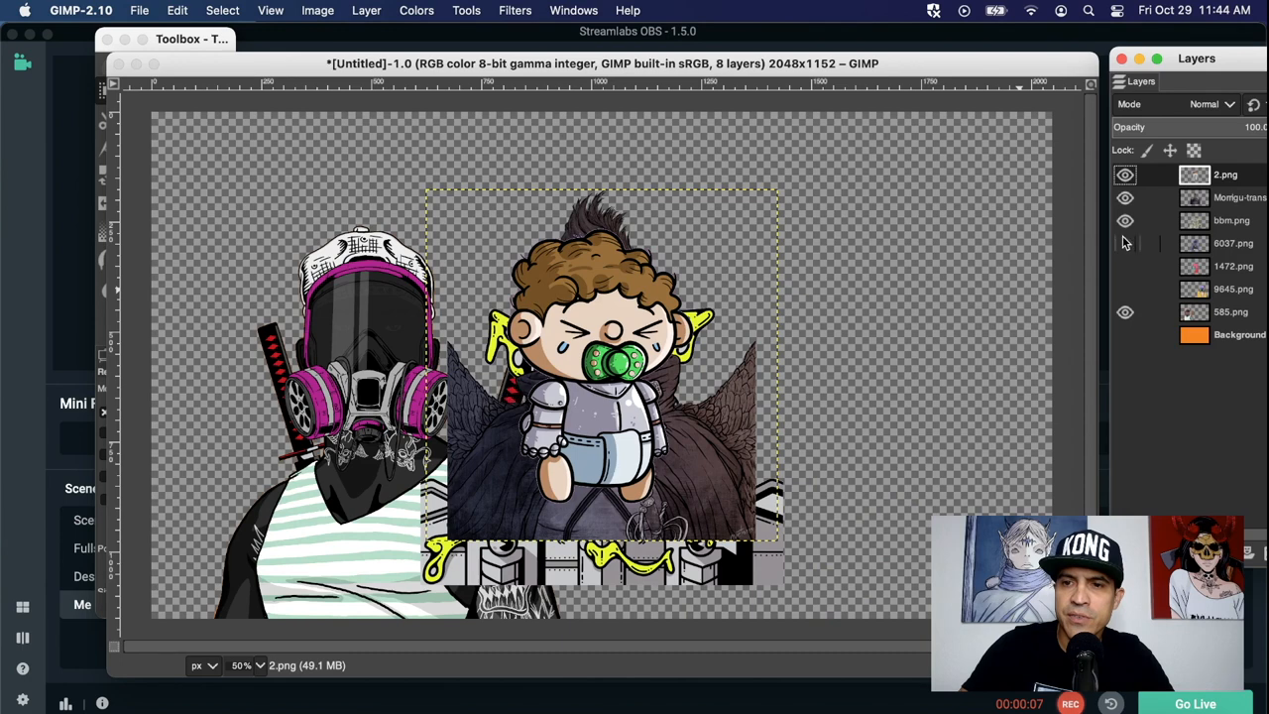
Step: Hide every layer except 585.png and check the Layer > Stack menu
{"action": "left_click", "coordinate": [1124, 175]}
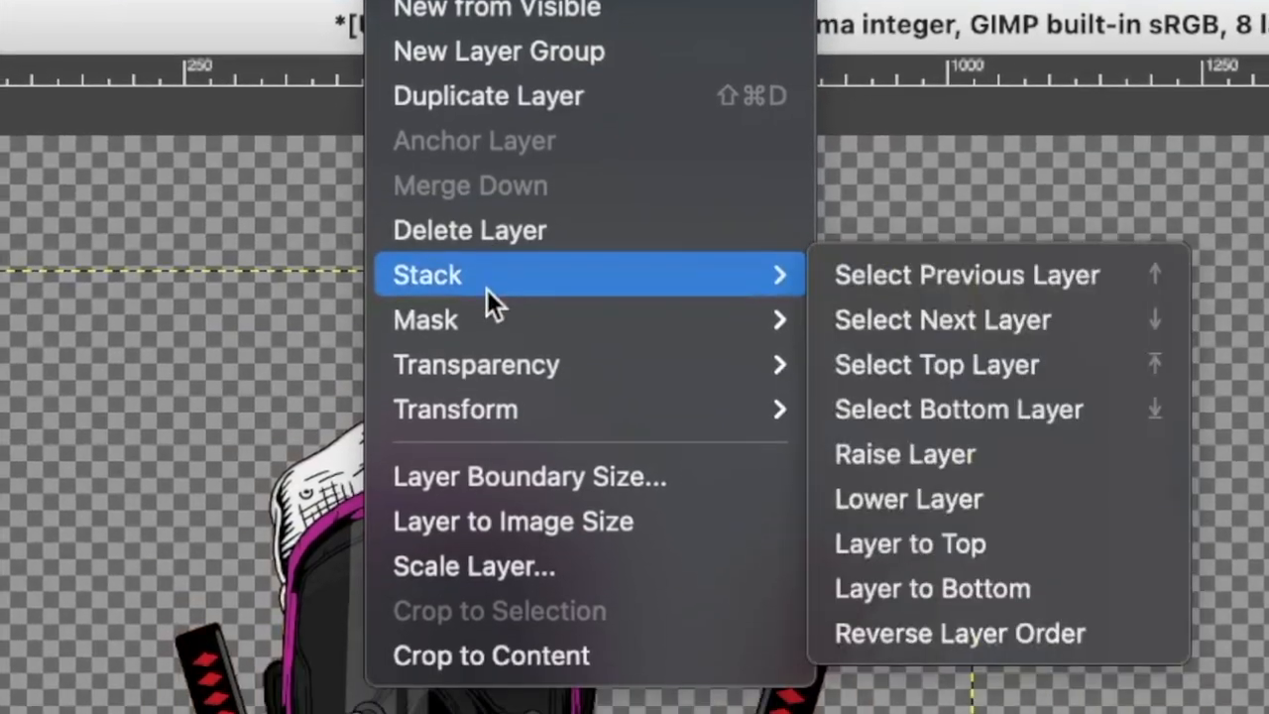
{"action": "left_click", "coordinate": [473, 566]}
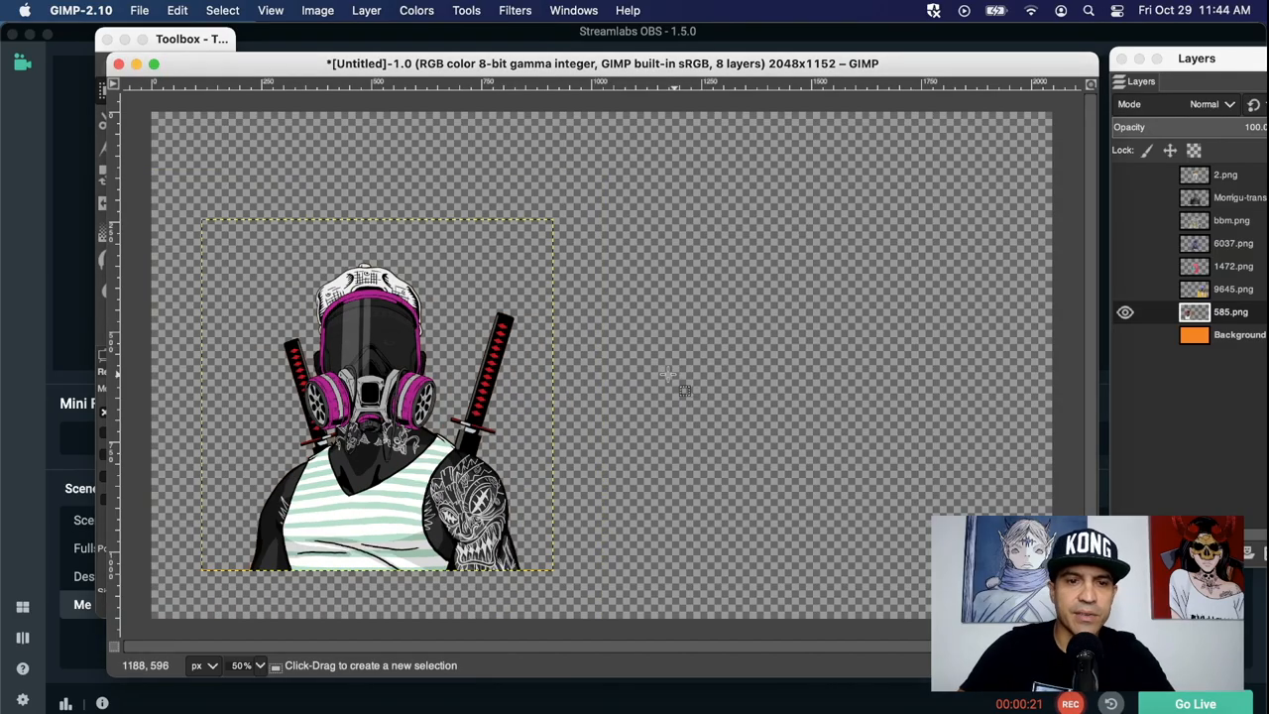
{"action": "mouse_move", "coordinate": [351, 357]}
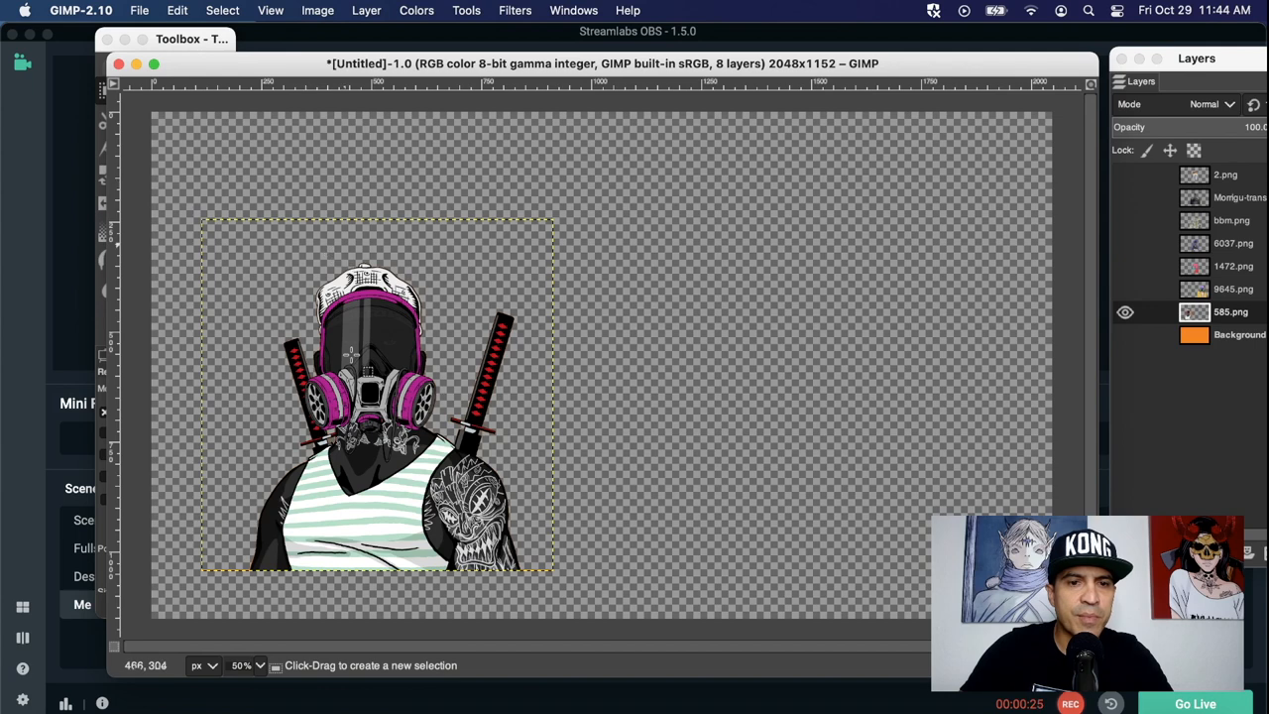
{"action": "mouse_move", "coordinate": [456, 372]}
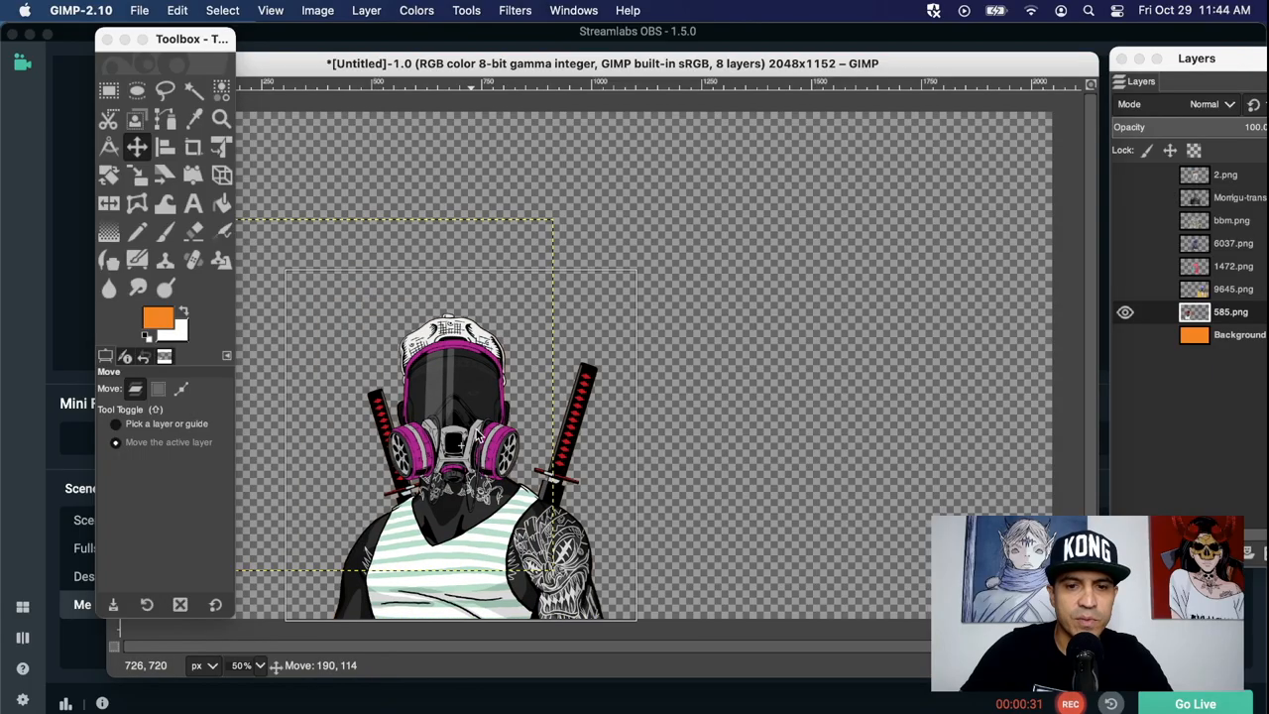
Step: Move 585.png rightward, scale it to 600×600 px, and select the 9645 helmet layer
{"action": "left_click_drag", "start_coordinate": [461, 441], "coordinate": [590, 441]}
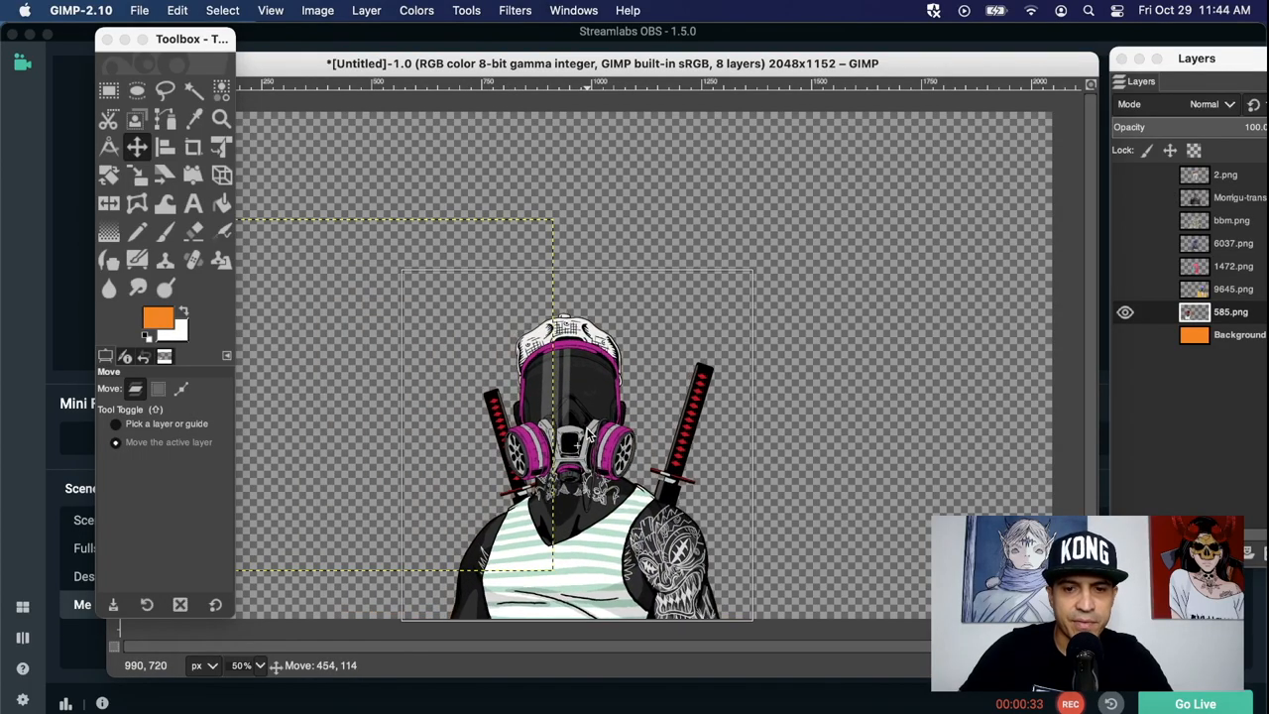
{"action": "left_click_drag", "start_coordinate": [580, 446], "coordinate": [588, 456]}
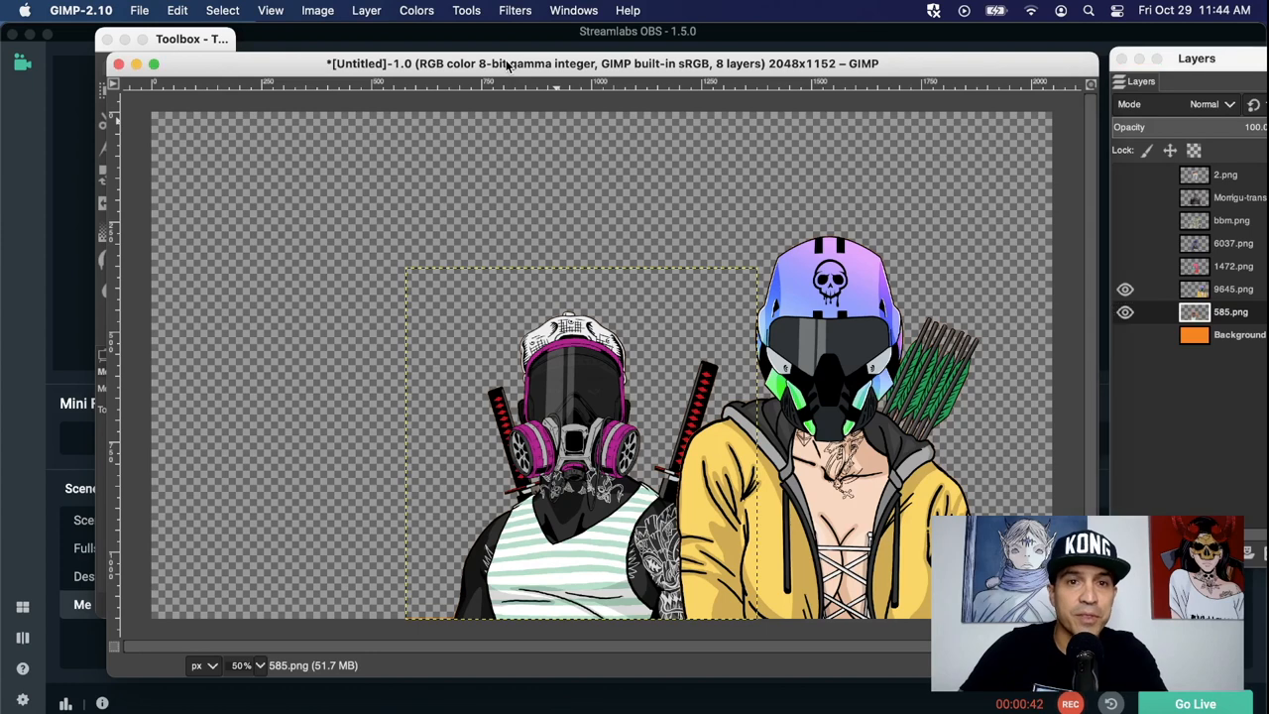
{"action": "left_click", "coordinate": [366, 9]}
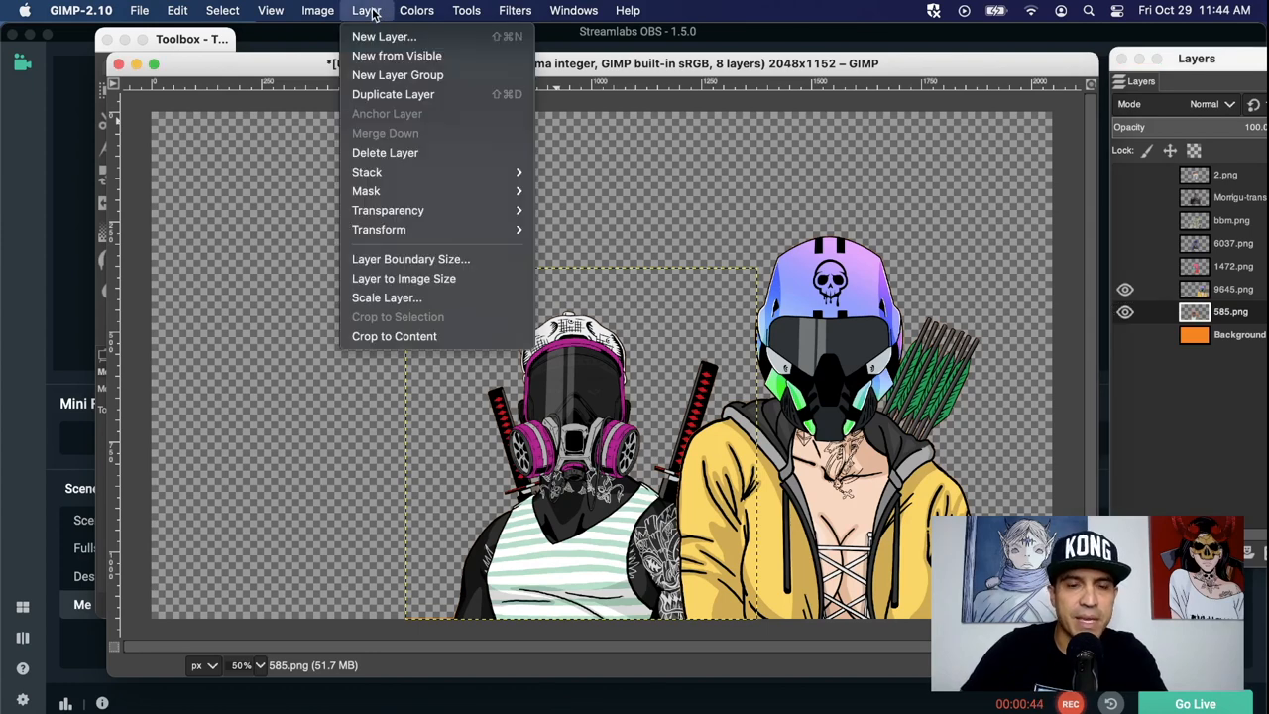
{"action": "left_click", "coordinate": [387, 297]}
{"action": "type", "text": "600"}
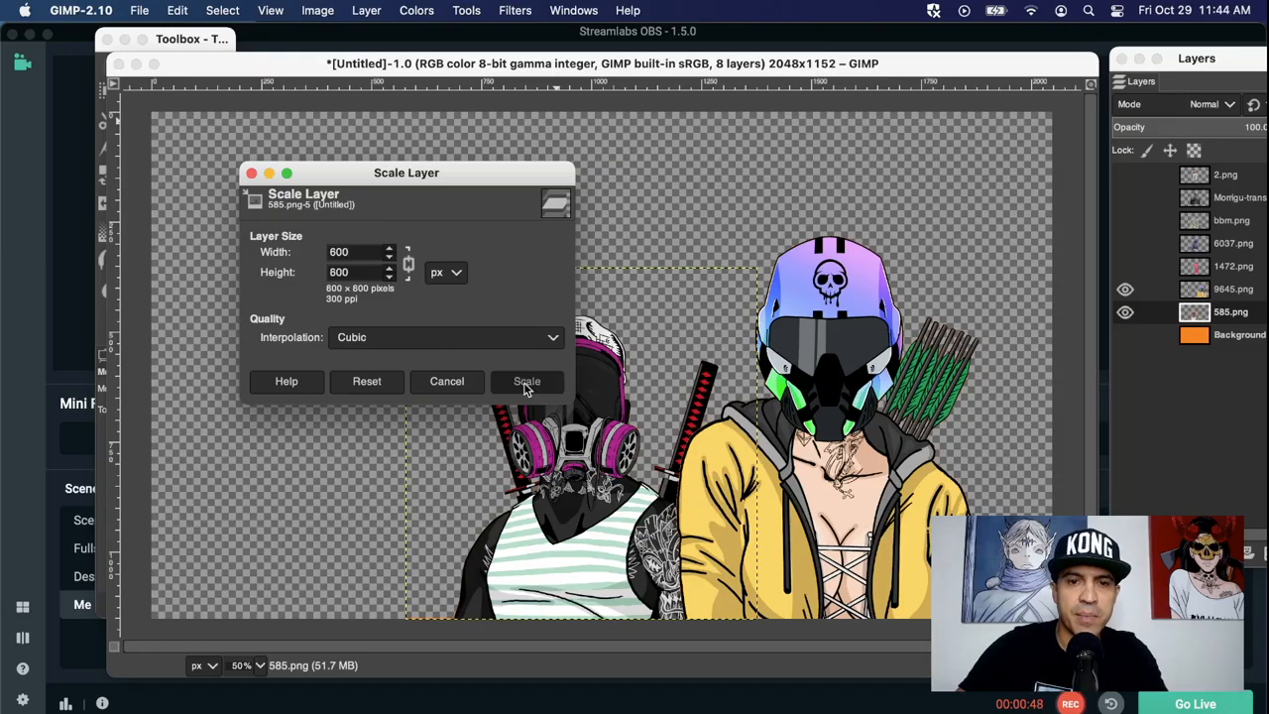
{"action": "left_click", "coordinate": [527, 381]}
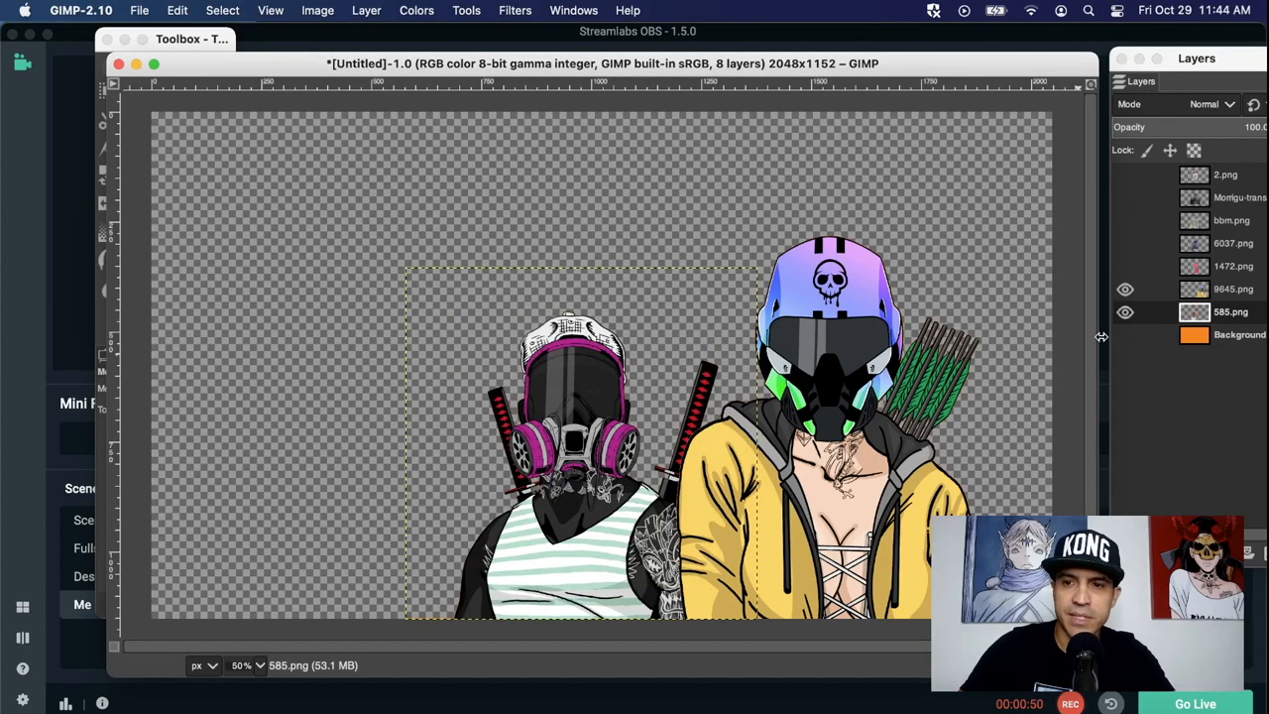
{"action": "left_click", "coordinate": [1233, 289]}
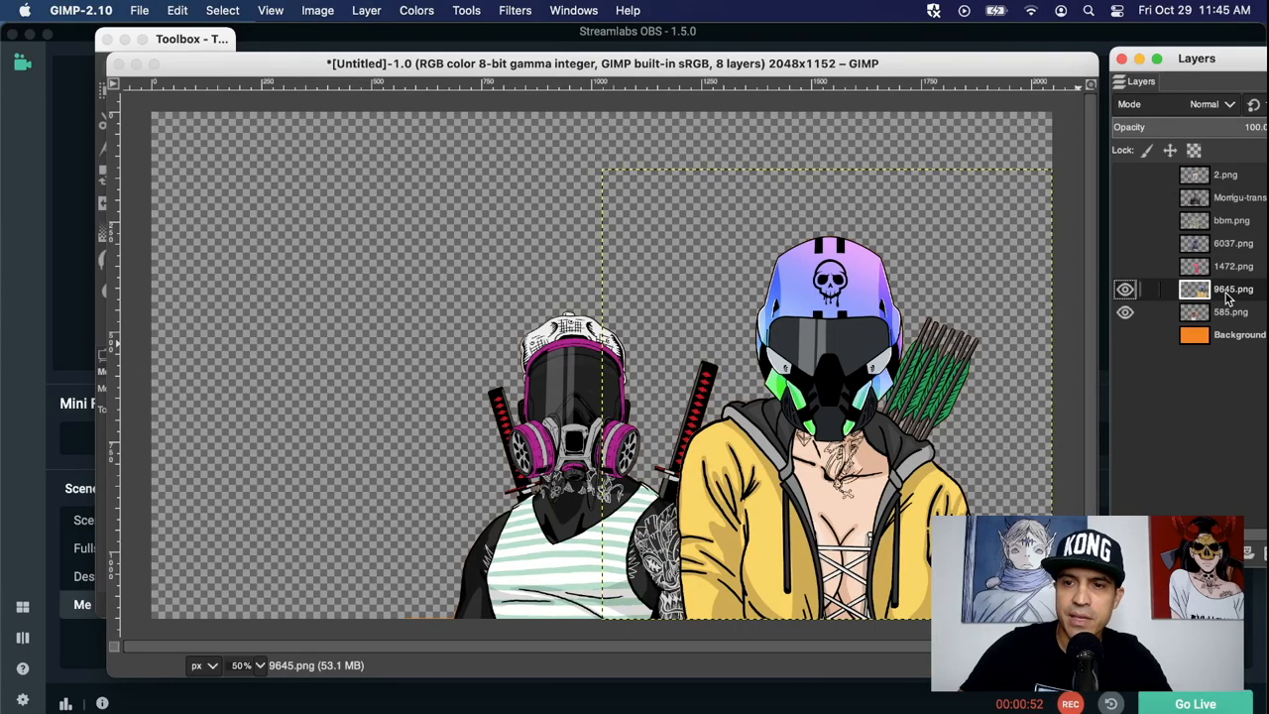
Step: Scale the 9645 helmet character layer down to 600 px with Scale Layer
{"action": "left_click", "coordinate": [366, 10]}
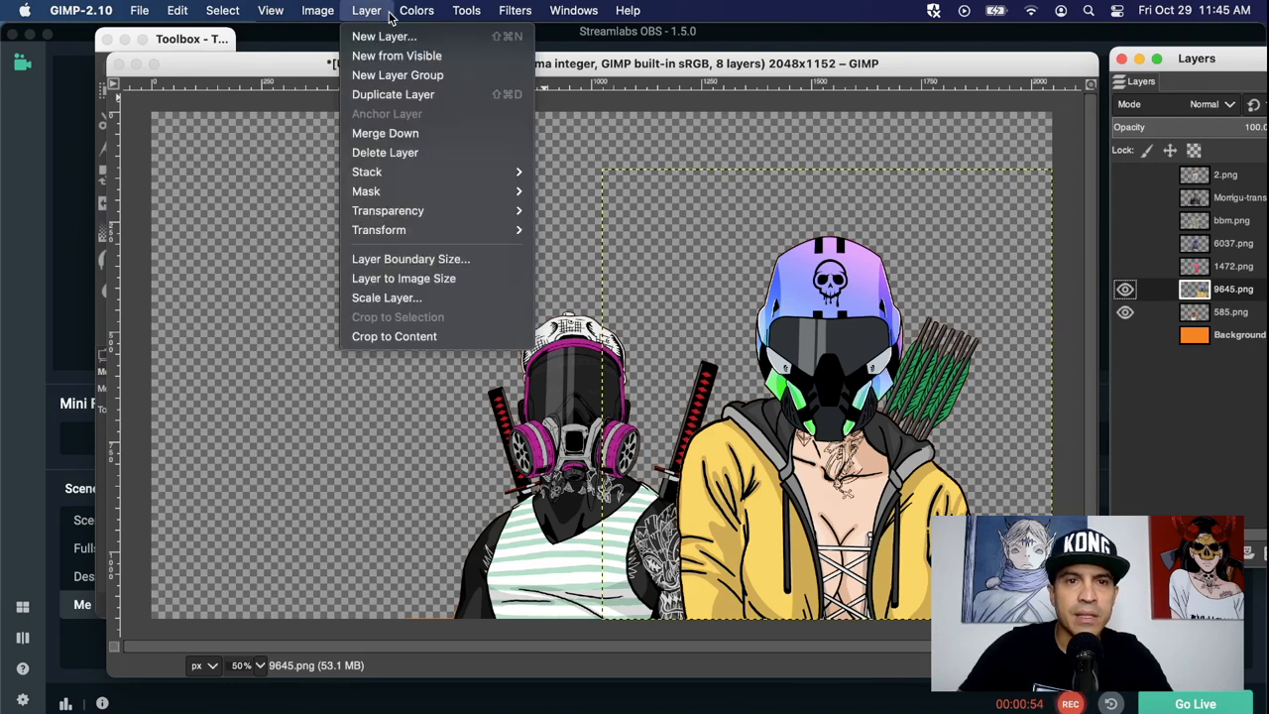
{"action": "left_click", "coordinate": [387, 297]}
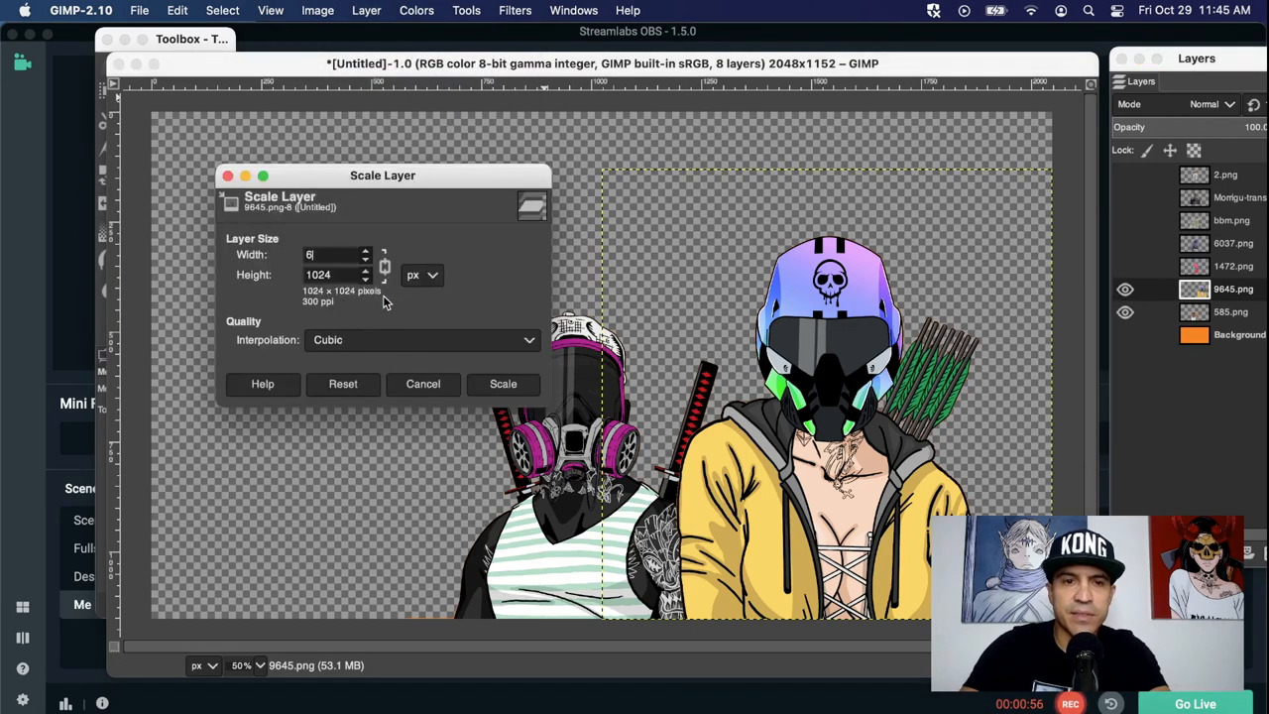
{"action": "left_click", "coordinate": [503, 384]}
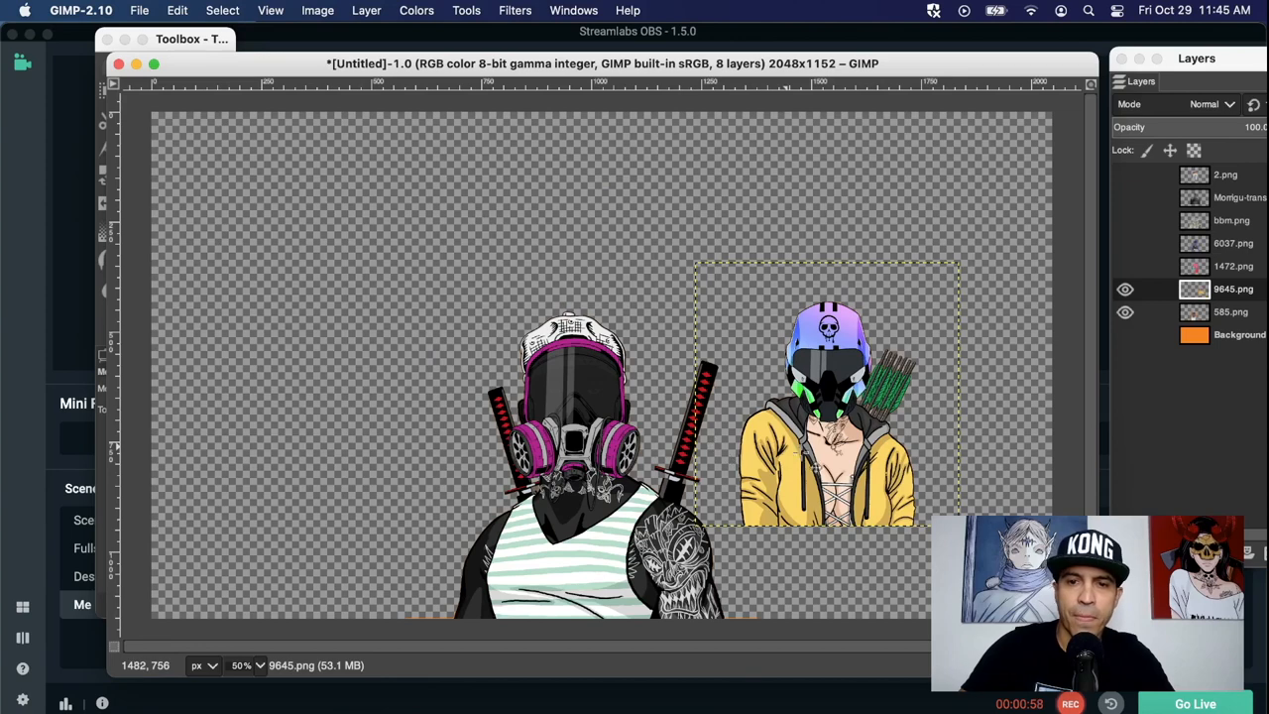
{"action": "mouse_move", "coordinate": [991, 250]}
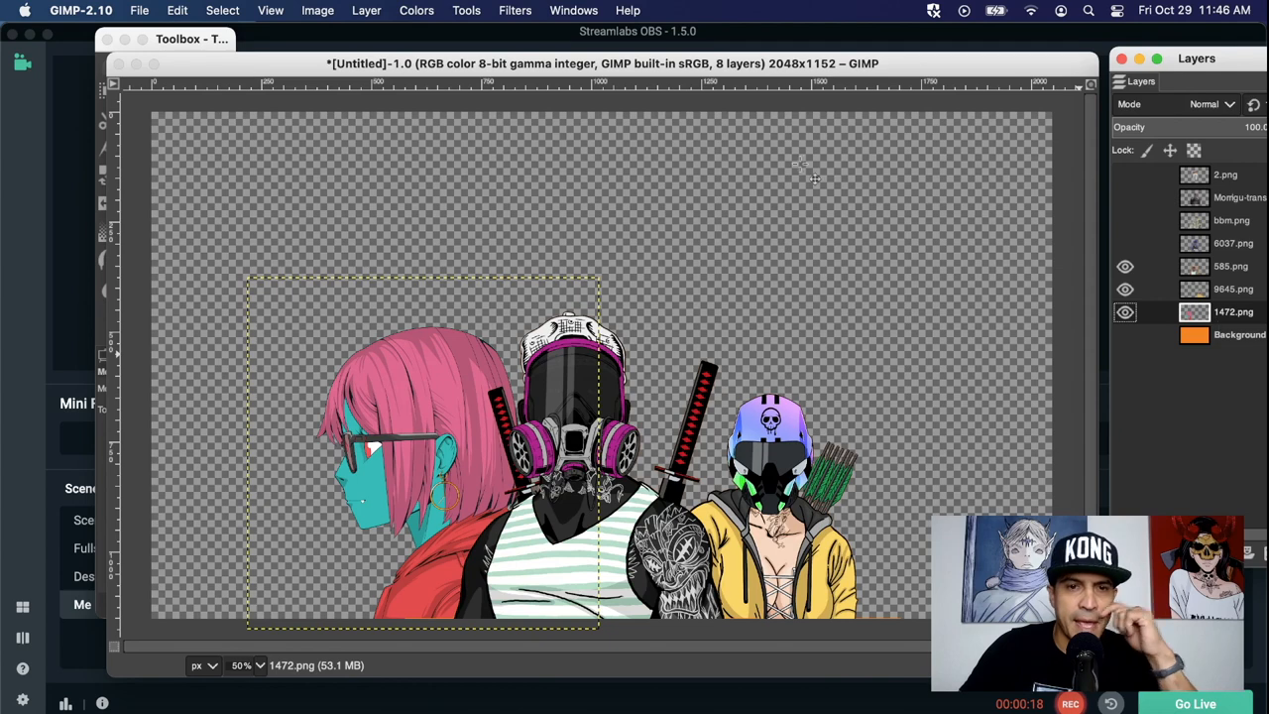
Step: Scale the pink-haired character layer to 550 by 550 px
{"action": "left_click", "coordinate": [366, 9]}
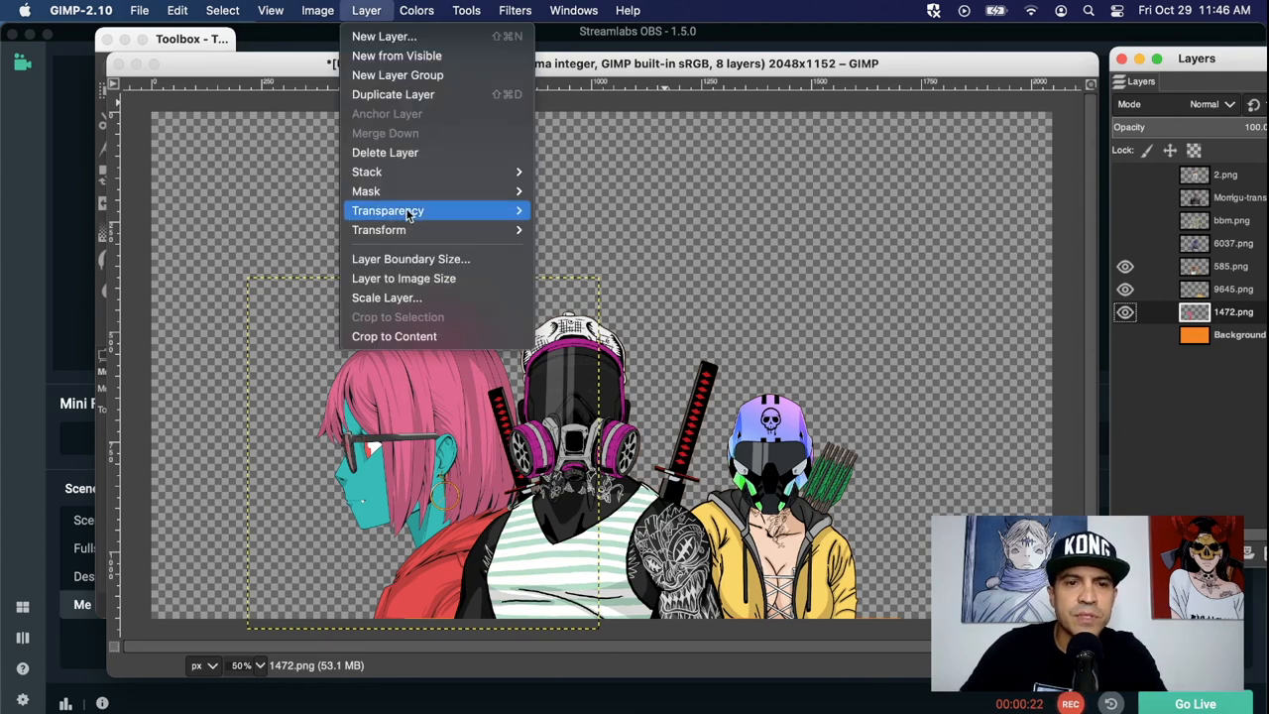
{"action": "left_click", "coordinate": [387, 298]}
{"action": "type", "text": "550"}
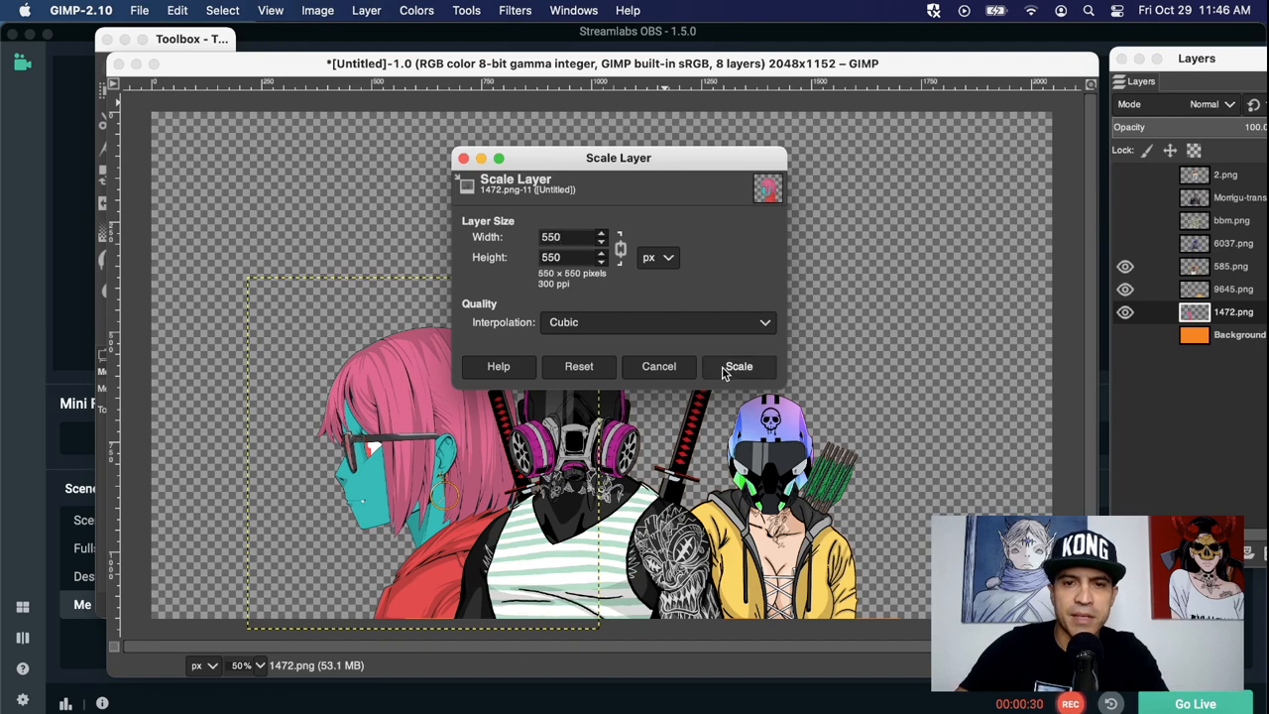
{"action": "left_click", "coordinate": [737, 366]}
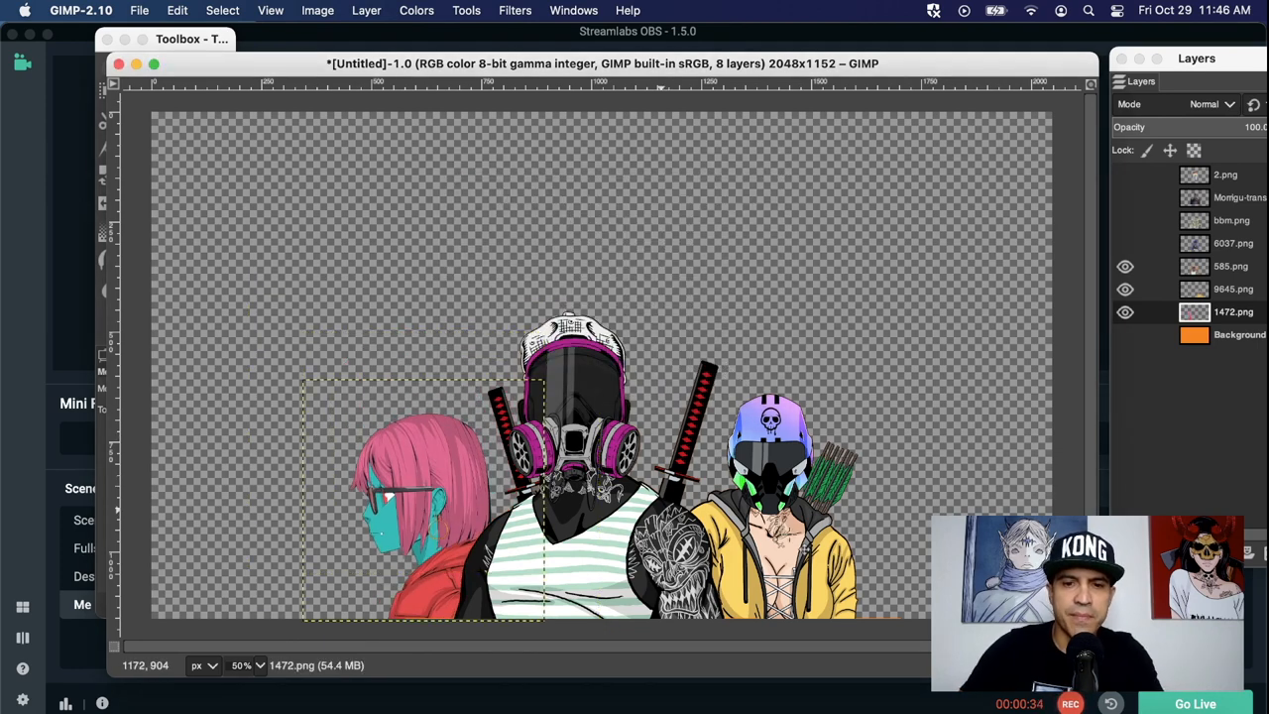
{"action": "left_click", "coordinate": [1125, 334]}
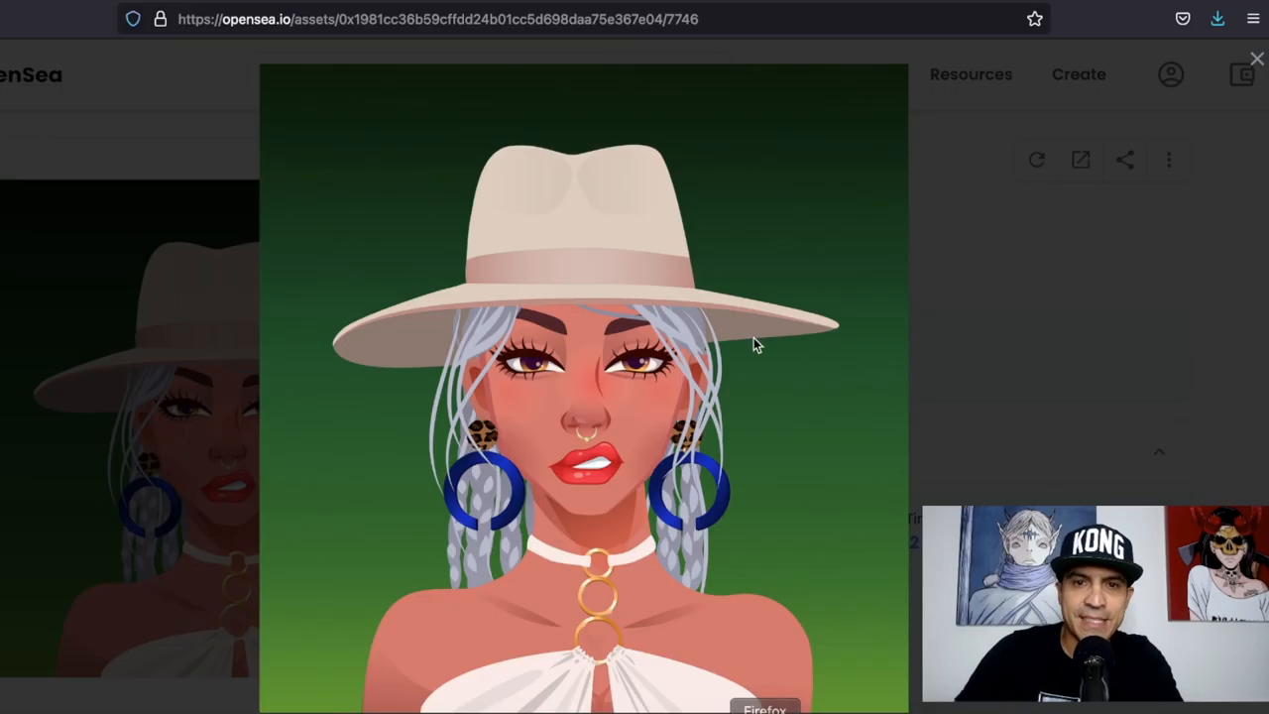
Step: Browse Unsplash's Abstract category and save the blue-and-orange ink-smoke photo
{"action": "left_click", "coordinate": [436, 19]}
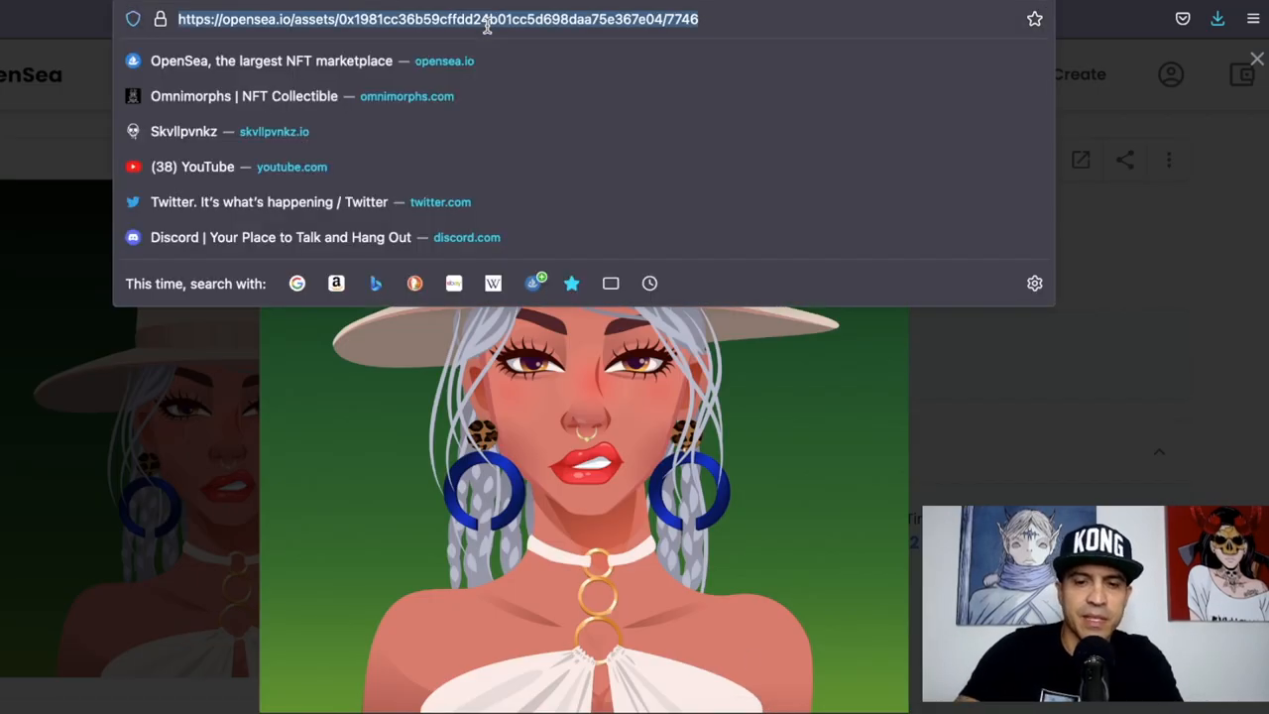
{"action": "type", "text": "unsplash.com/s/photos/background"}
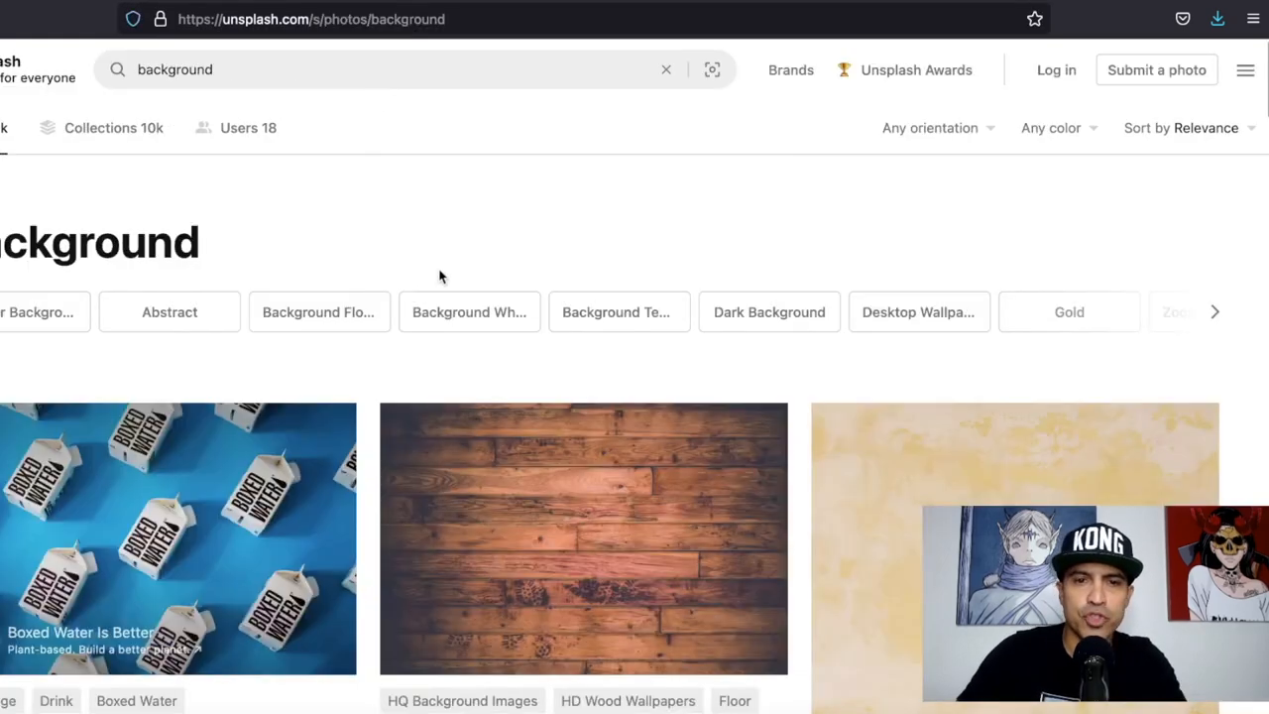
{"action": "left_click", "coordinate": [169, 312]}
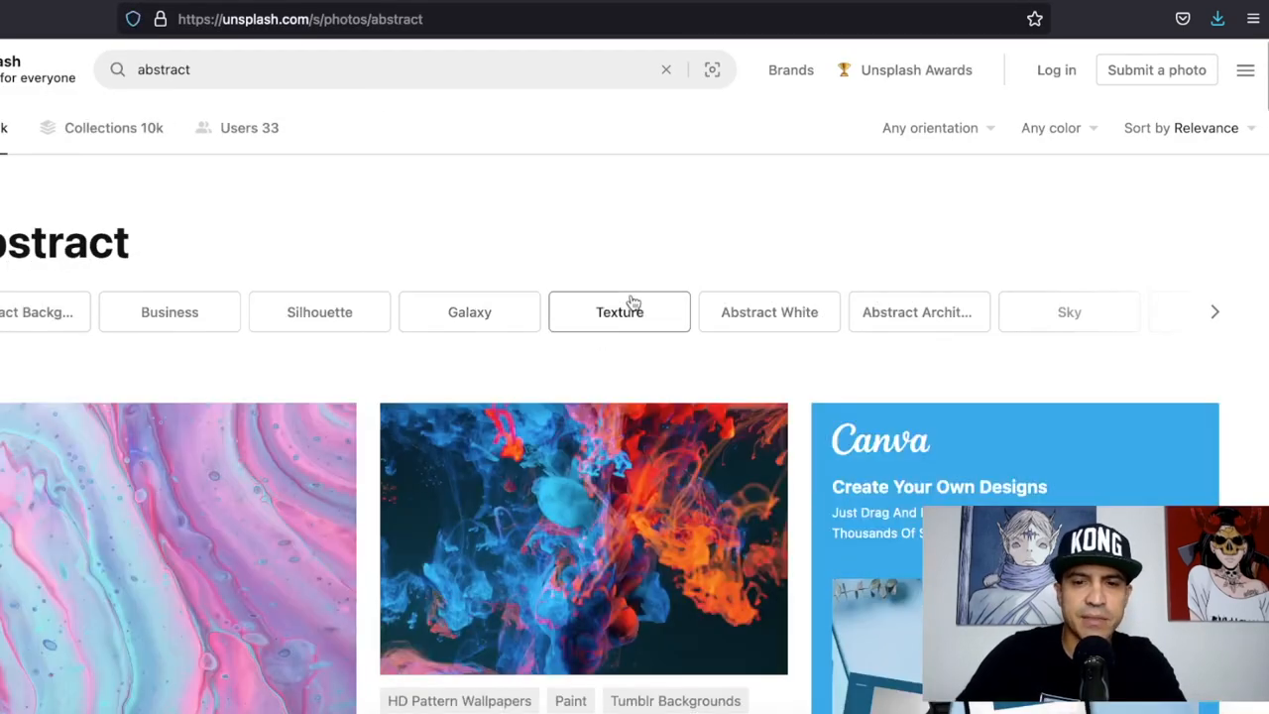
{"action": "scroll", "scroll_direction": "down", "scroll_amount": 3}
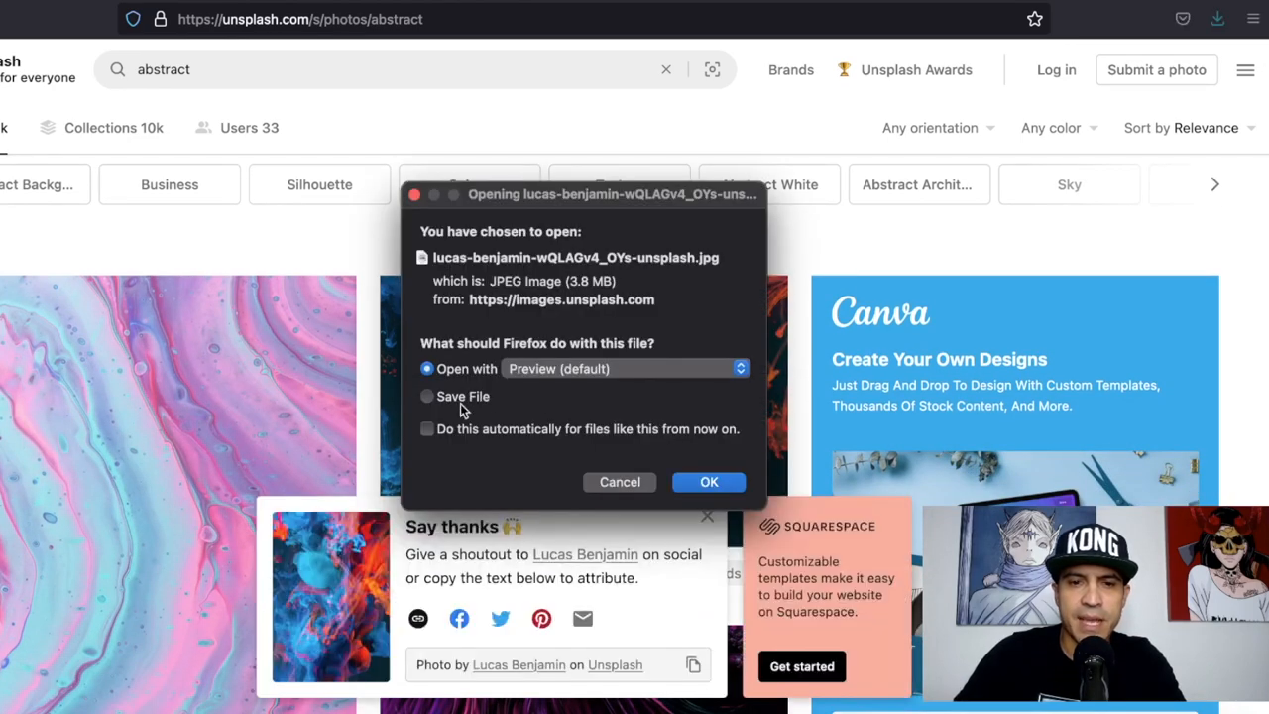
{"action": "left_click", "coordinate": [428, 396]}
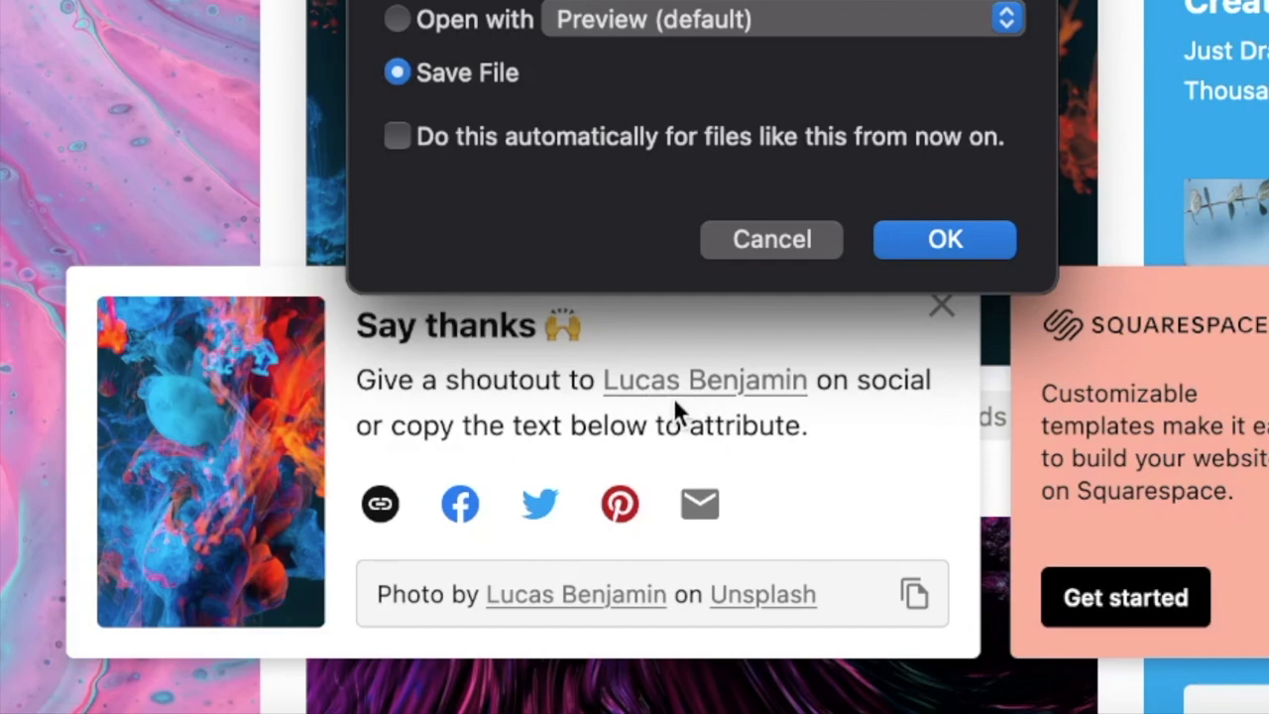
{"action": "mouse_move", "coordinate": [734, 394]}
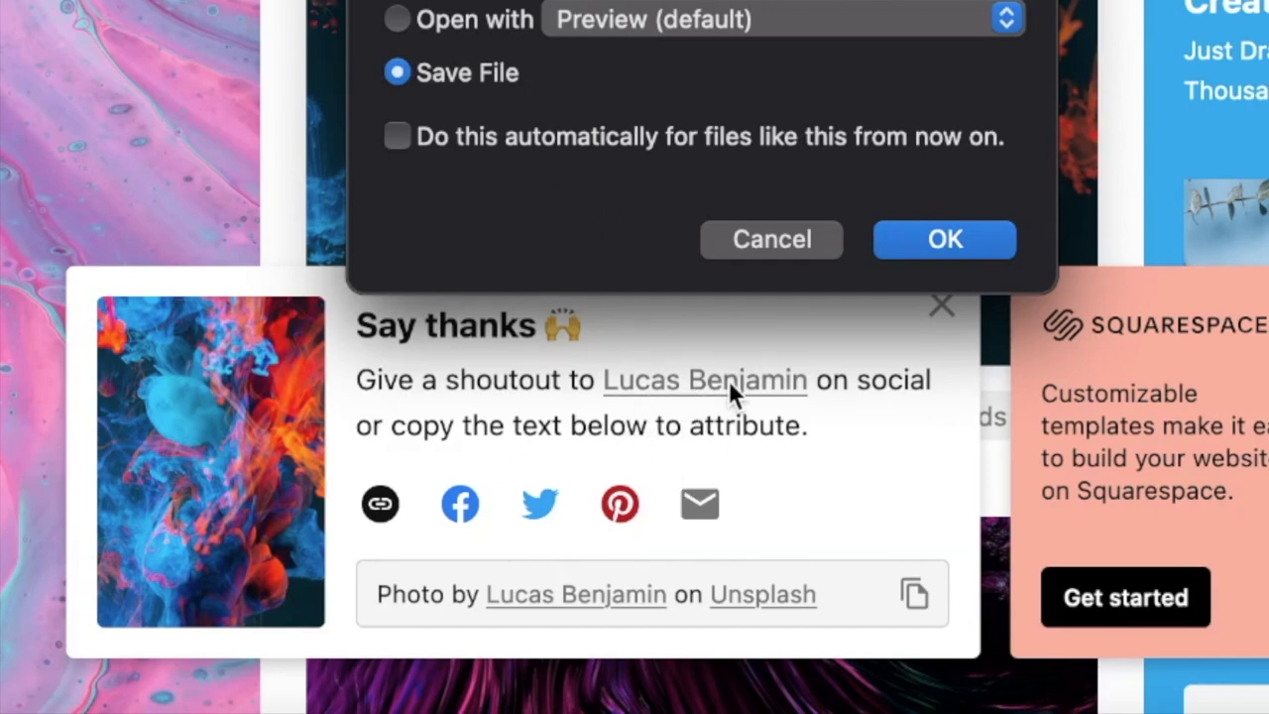
{"action": "left_click", "coordinate": [943, 239]}
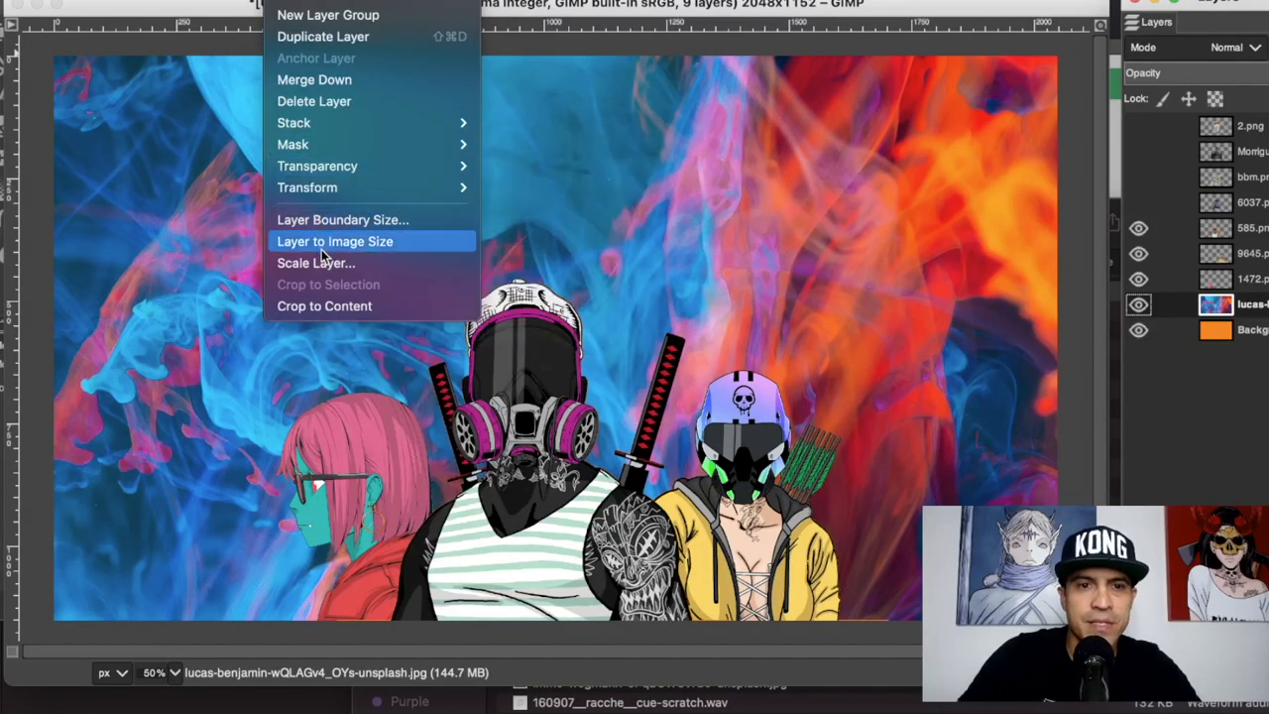
Step: Scale the ink-smoke photo layer to 2048 px wide
{"action": "left_click", "coordinate": [315, 263]}
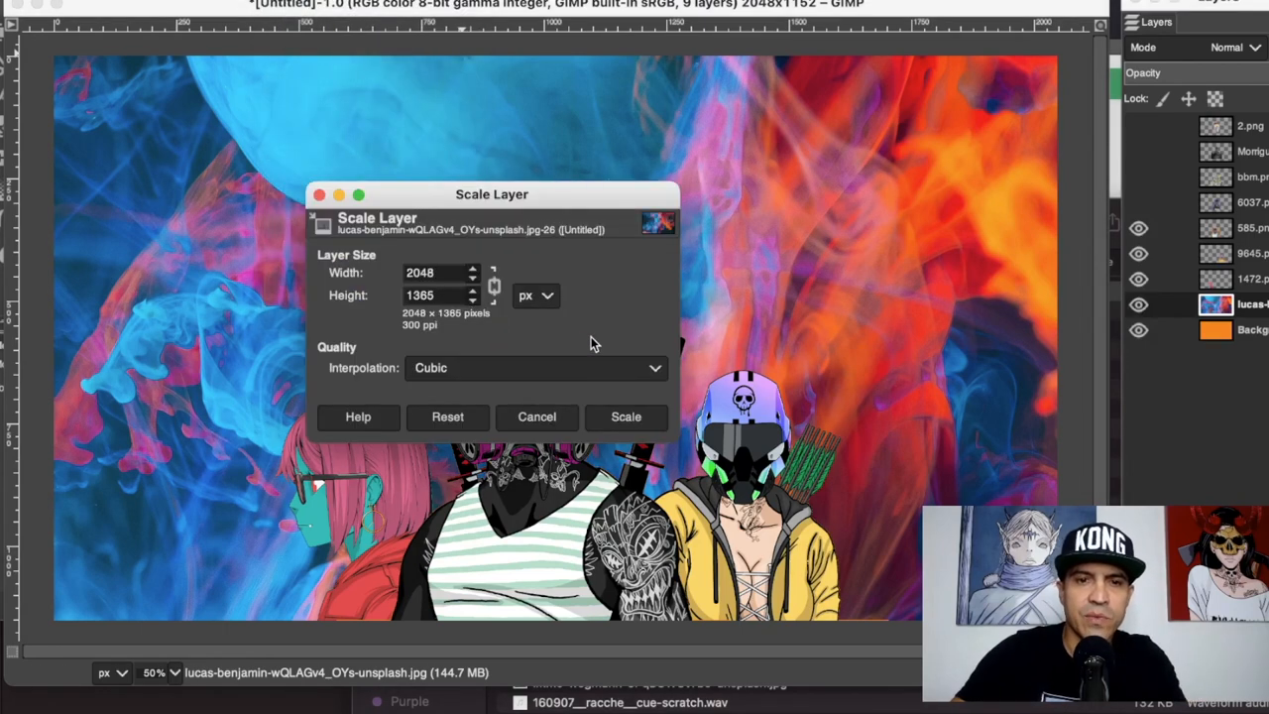
{"action": "triple_click", "coordinate": [436, 295]}
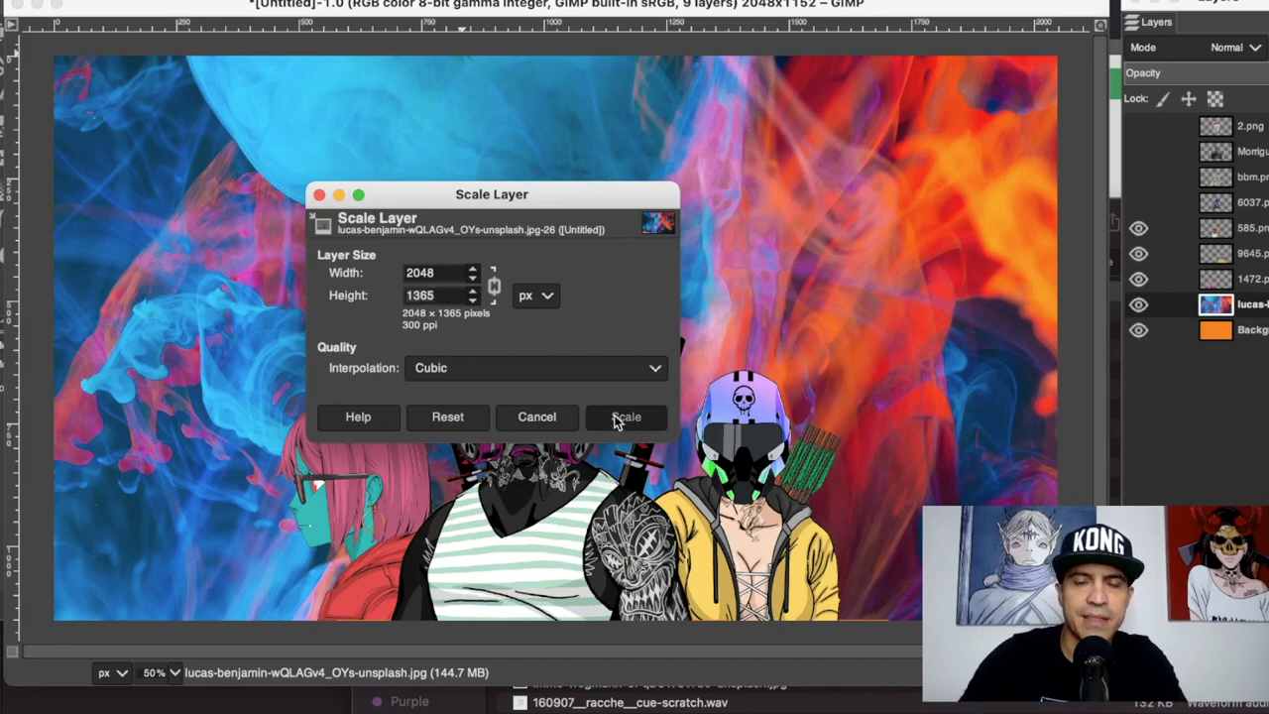
{"action": "left_click", "coordinate": [626, 416]}
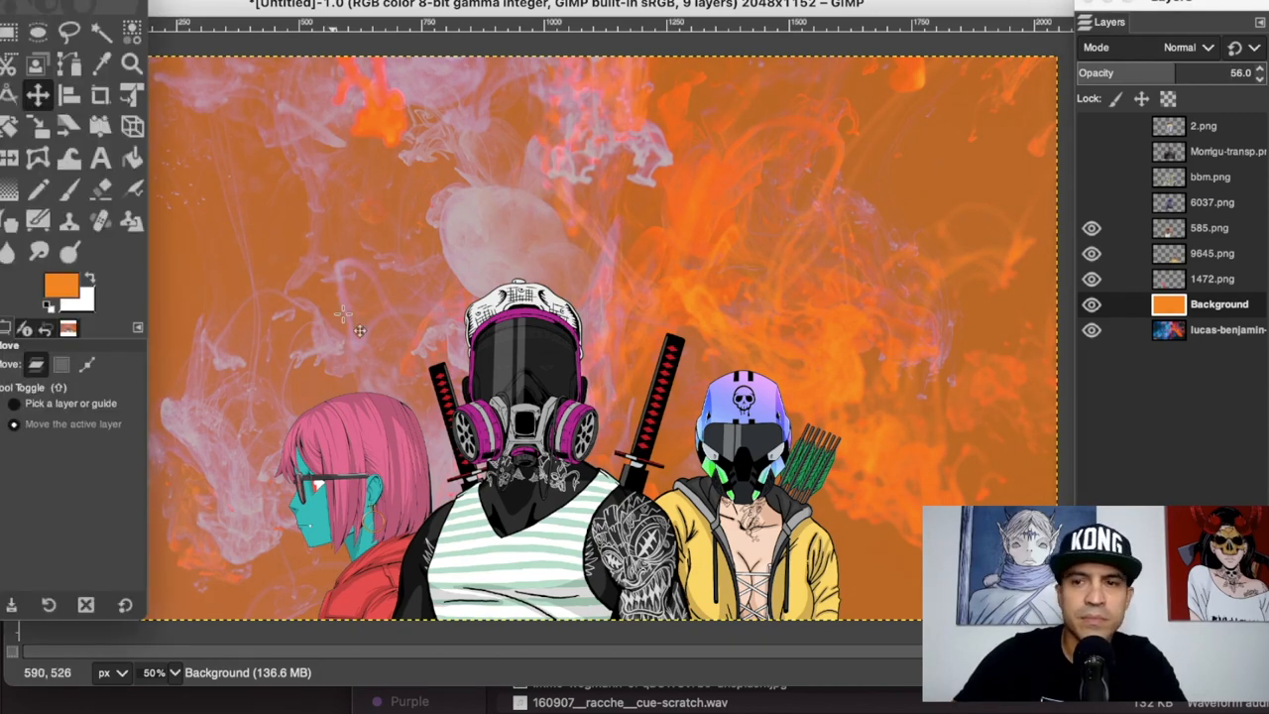
Step: Try Dissolve, Color erase, Merge and Dodge blend modes on the Background layer
{"action": "left_click", "coordinate": [1187, 47]}
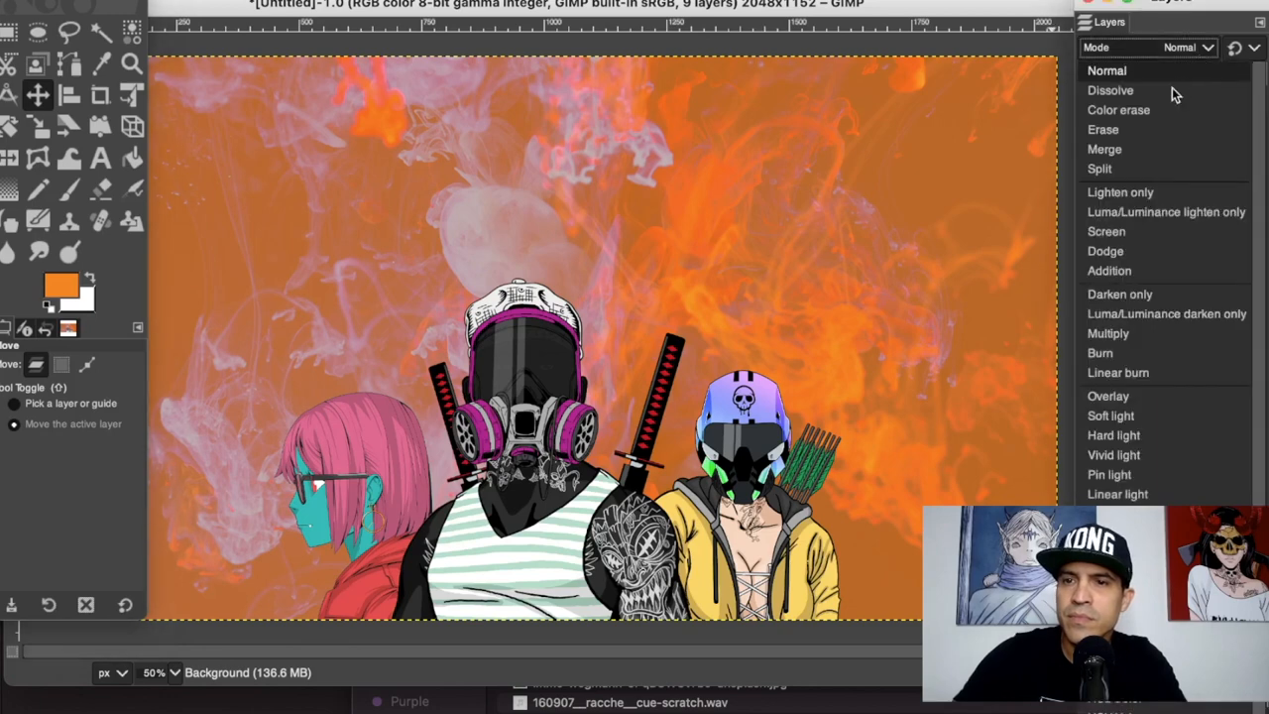
{"action": "left_click", "coordinate": [1110, 91]}
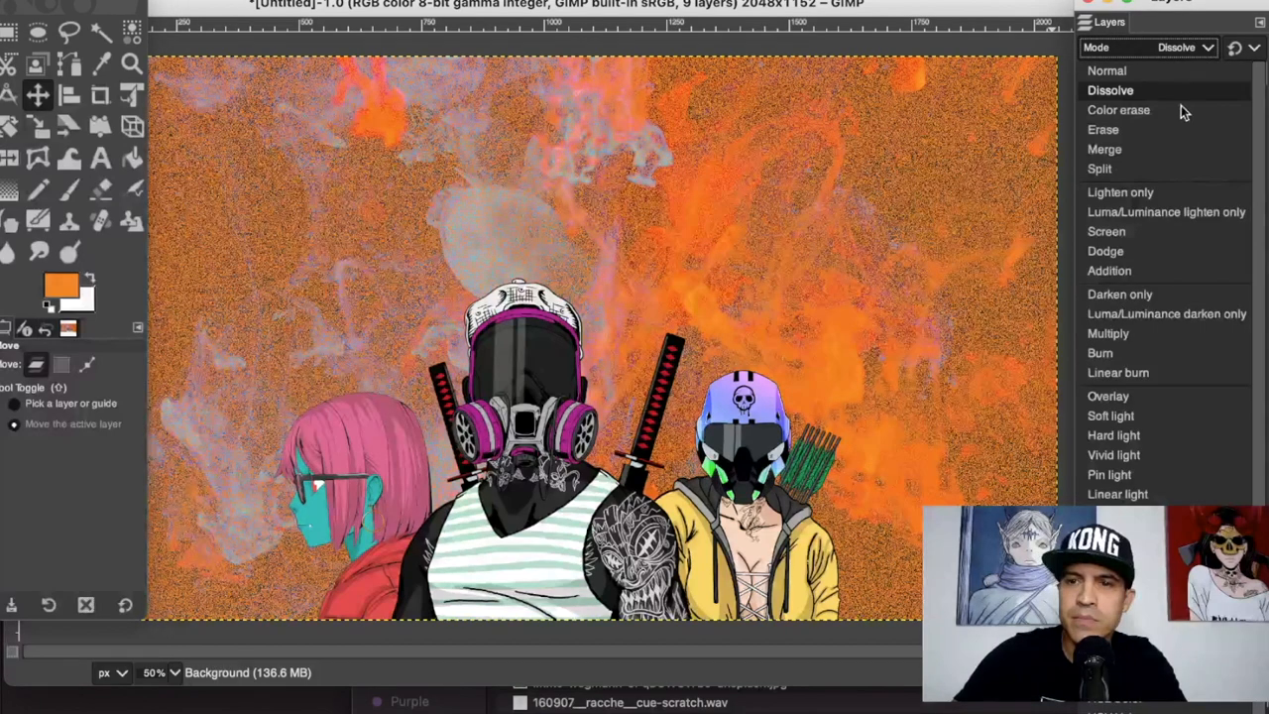
{"action": "left_click", "coordinate": [1118, 109]}
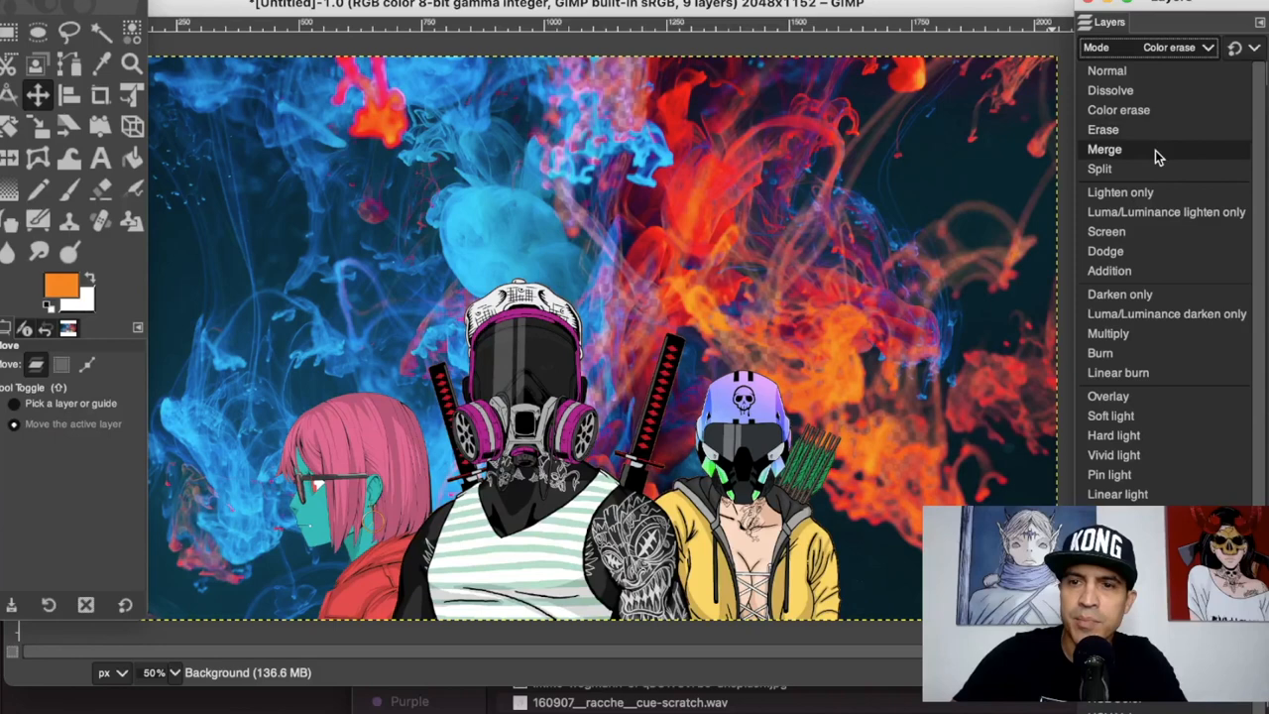
{"action": "left_click", "coordinate": [1105, 148]}
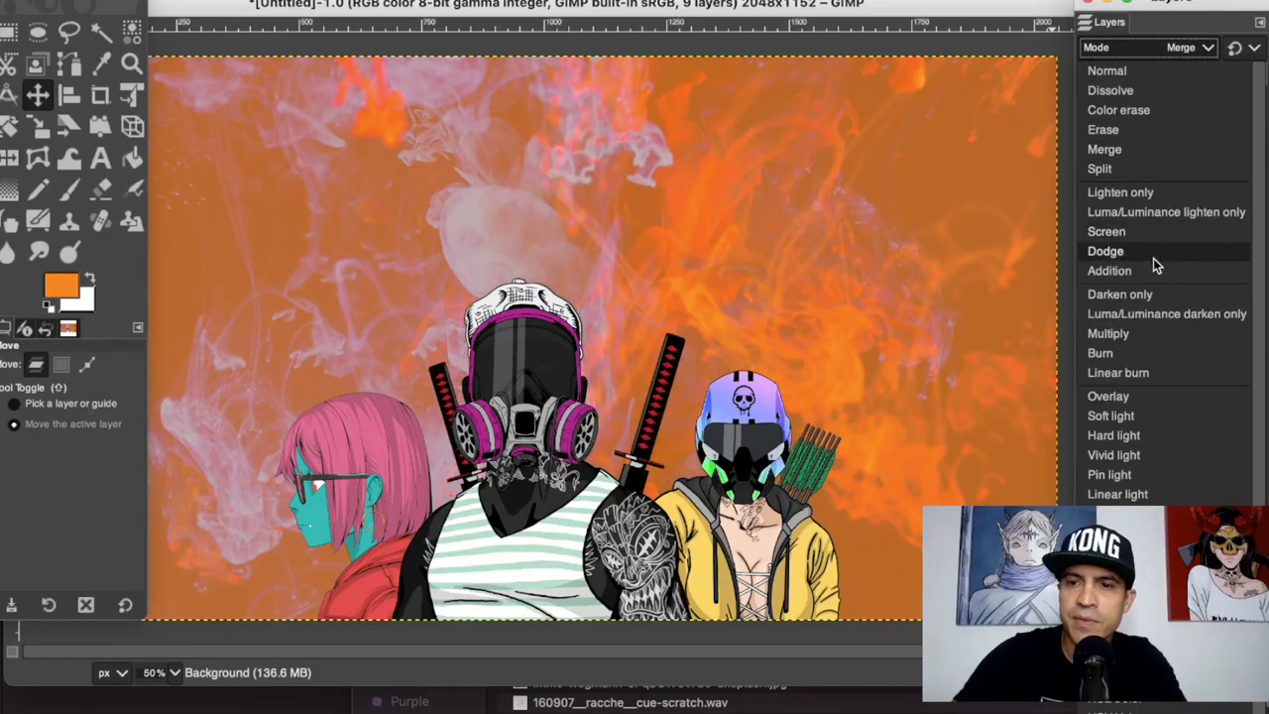
{"action": "left_click", "coordinate": [1121, 191]}
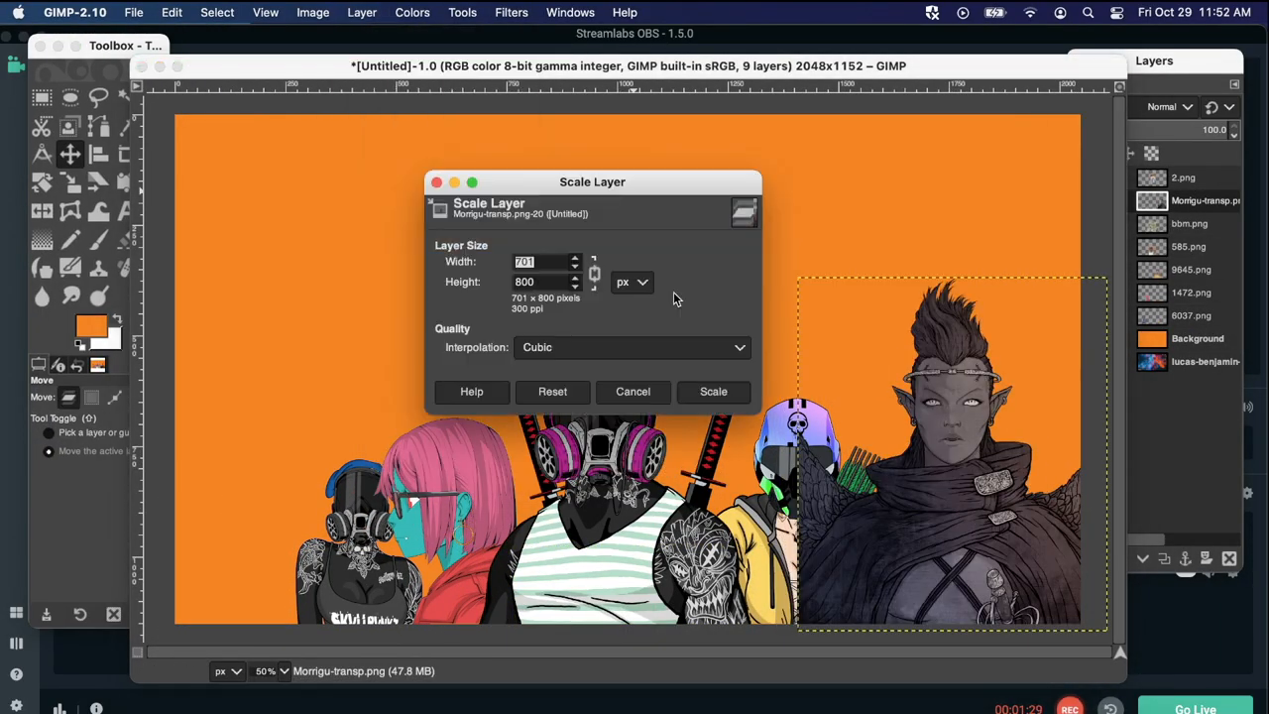
Step: Apply the smaller size to the cloaked elf layer, then open the Edit menu
{"action": "left_click", "coordinate": [713, 390]}
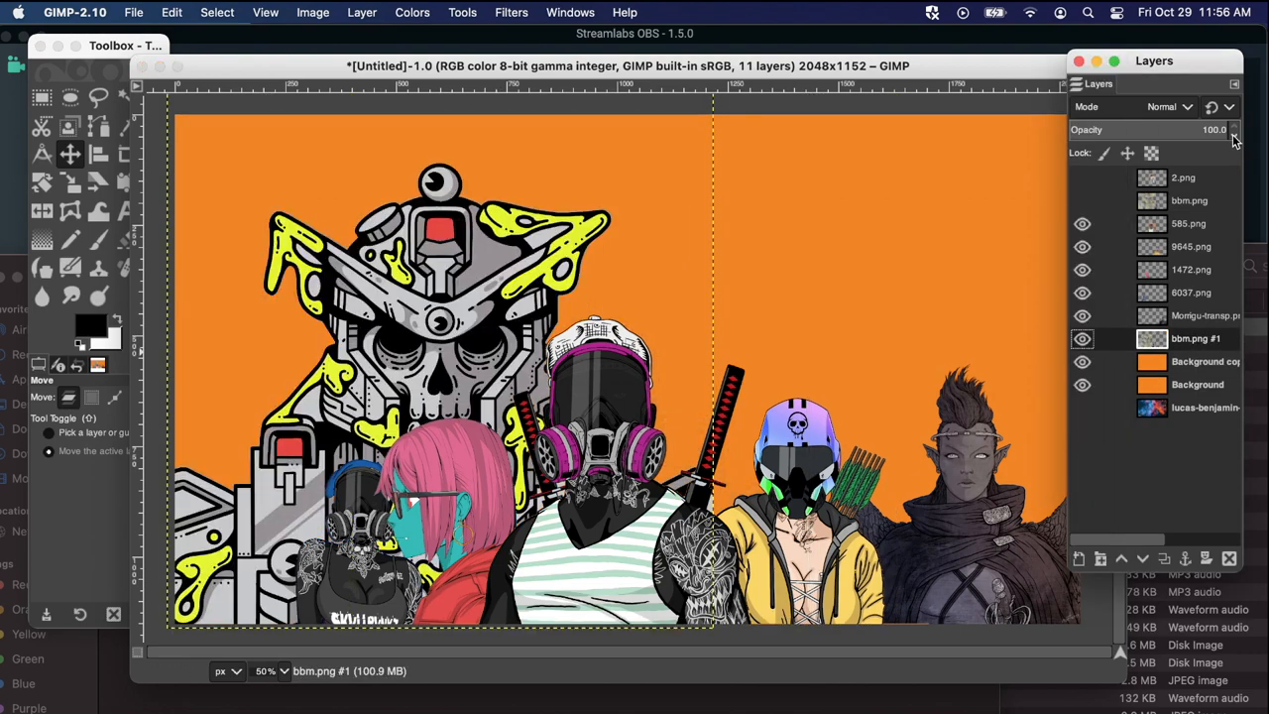
{"action": "left_click", "coordinate": [172, 12]}
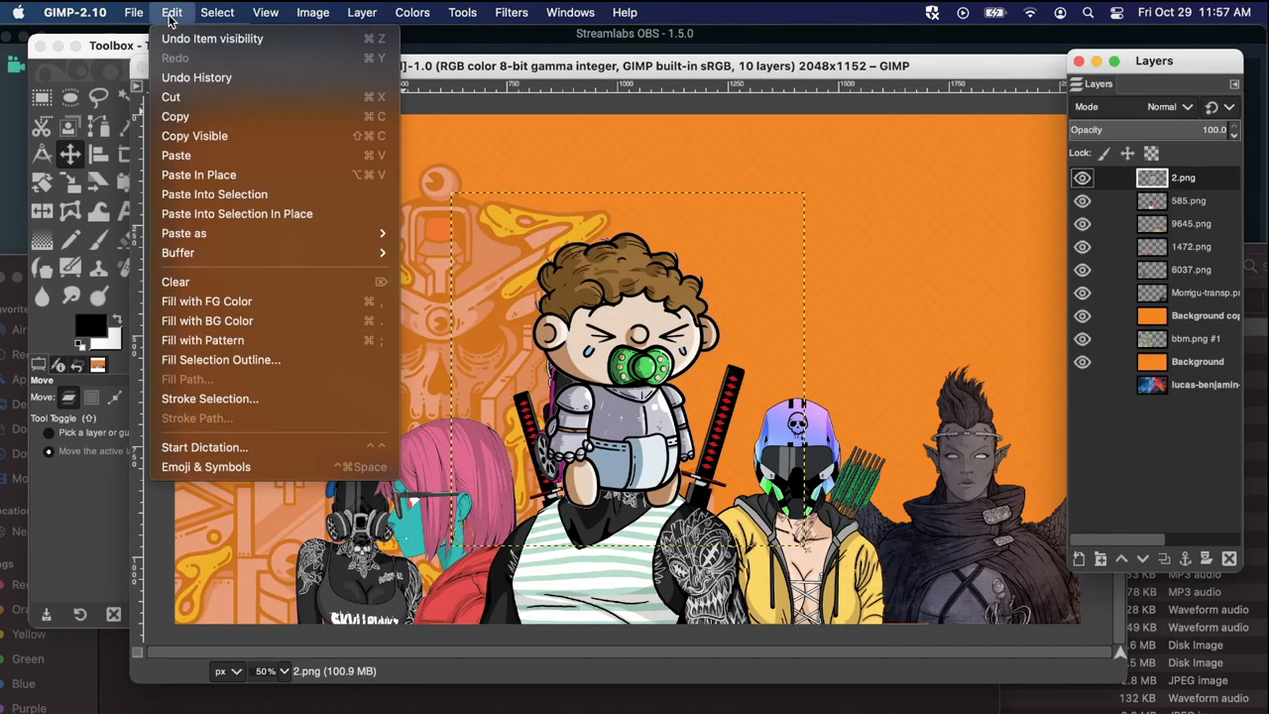